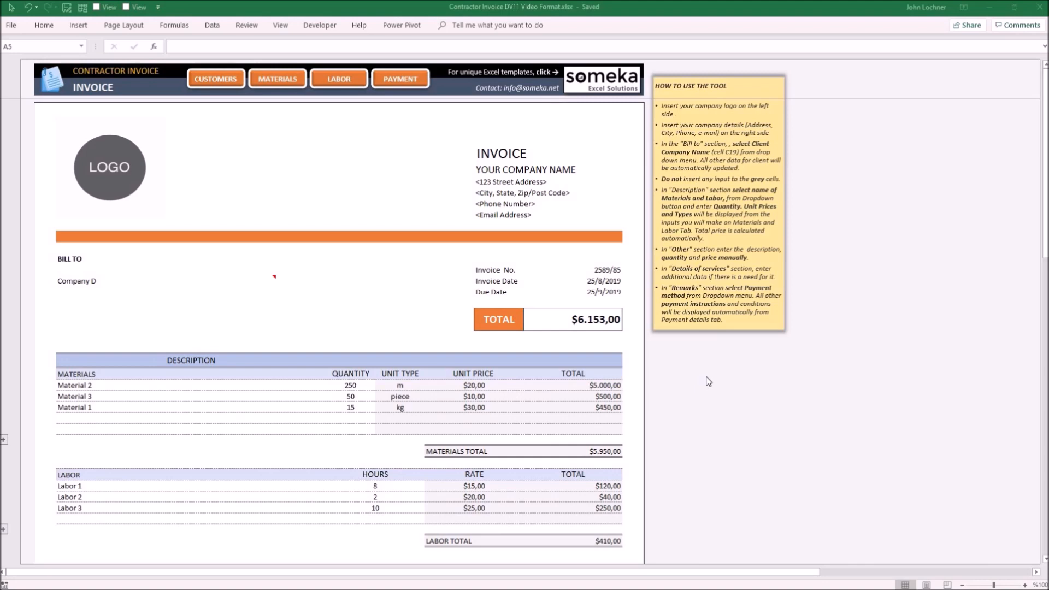
mouse_move(261, 551)
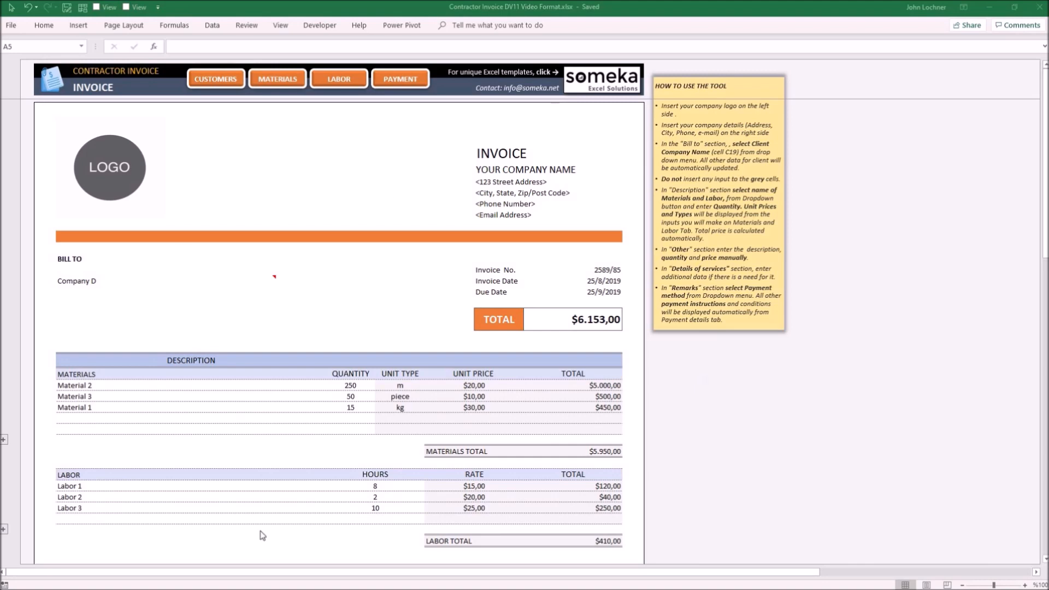
mouse_move(229, 107)
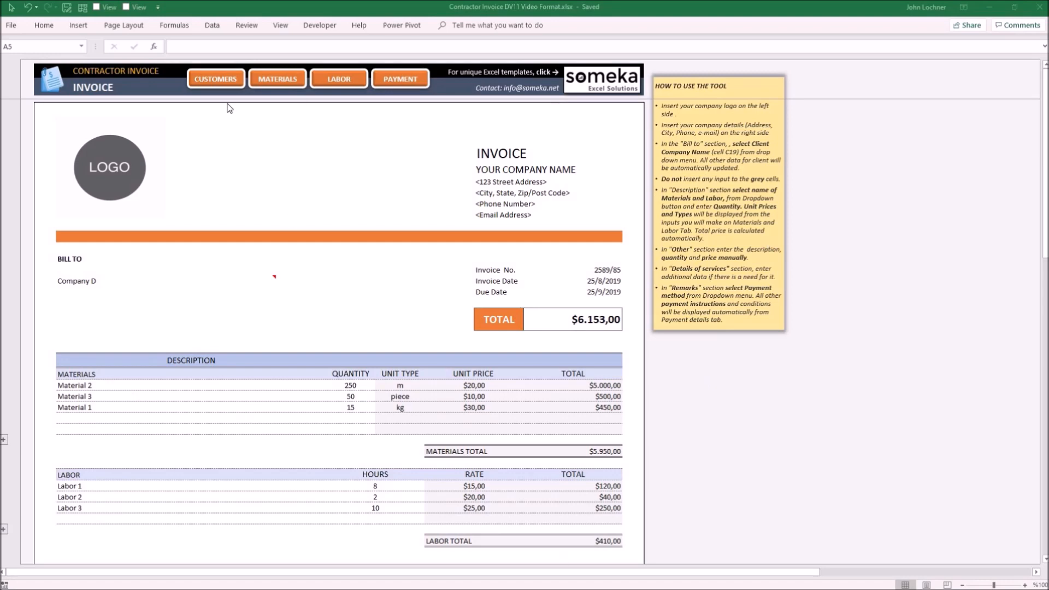
mouse_move(289, 101)
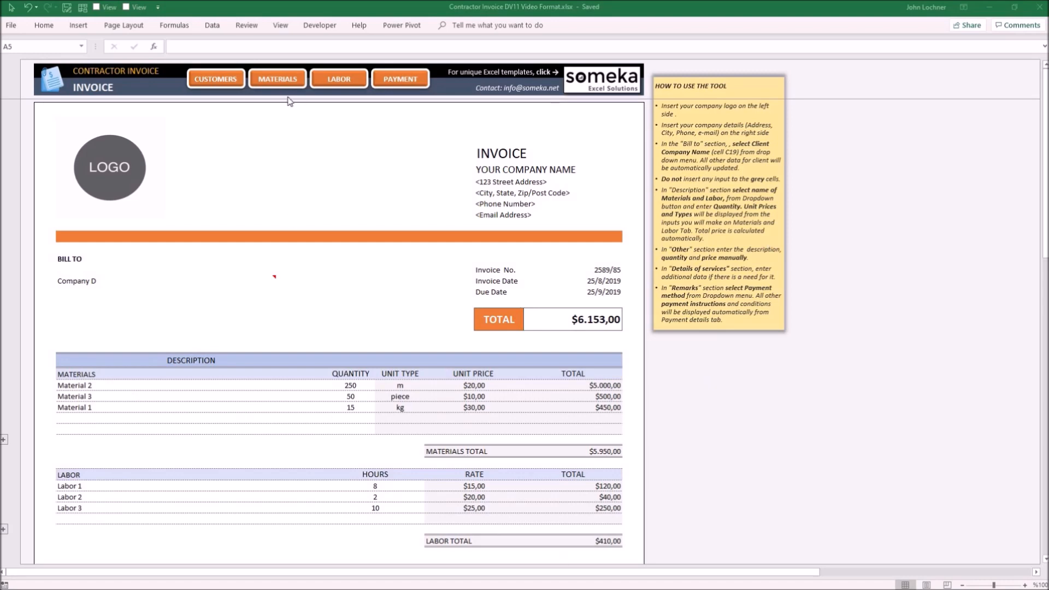
mouse_move(328, 102)
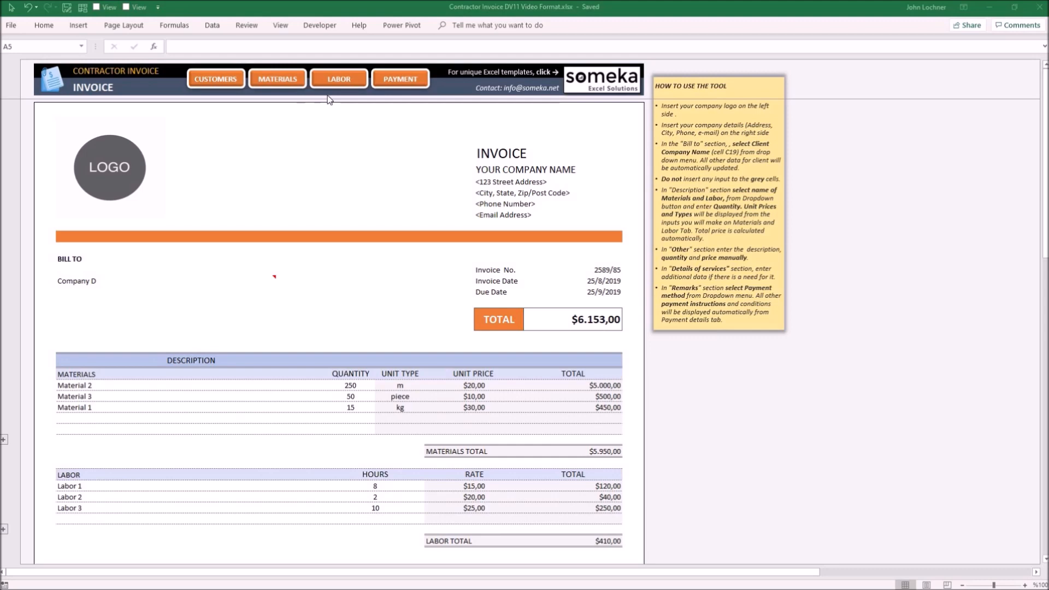
mouse_move(412, 99)
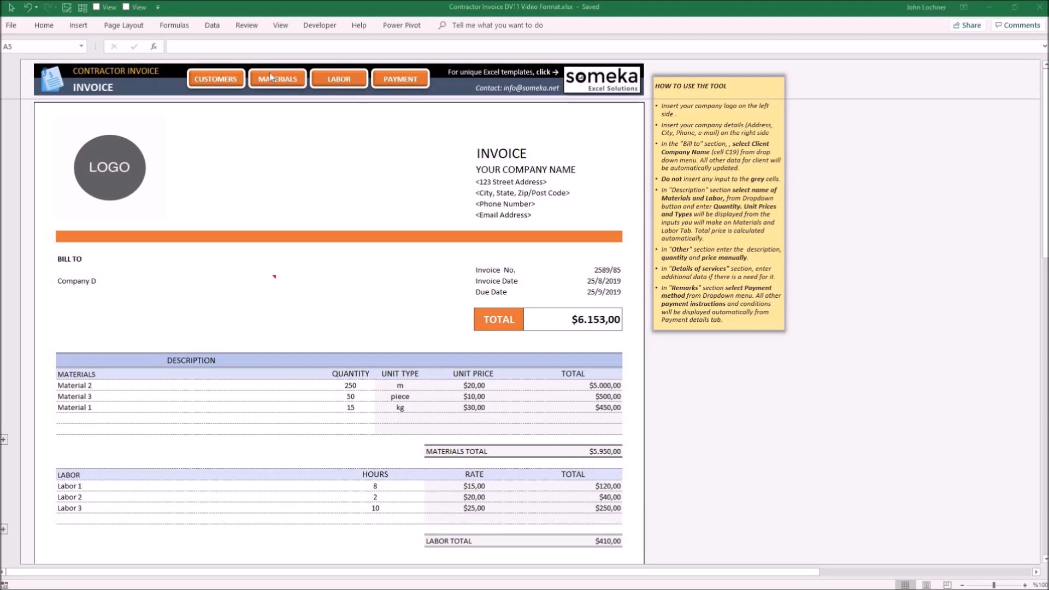
Step: Add Company D to the Customers table with contact, New York address, phone and email
left_click(216, 78)
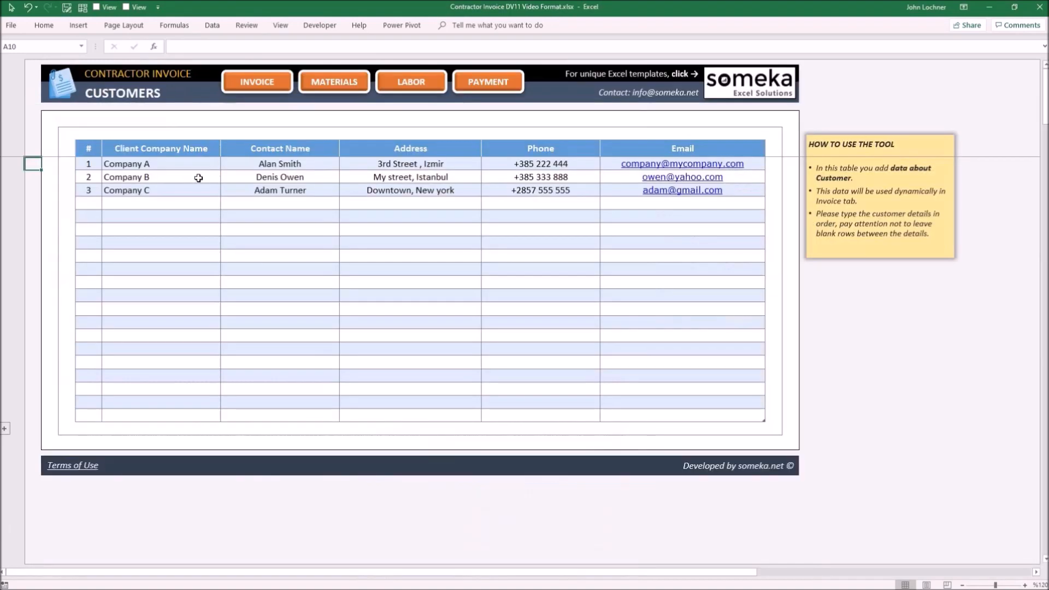
mouse_move(177, 185)
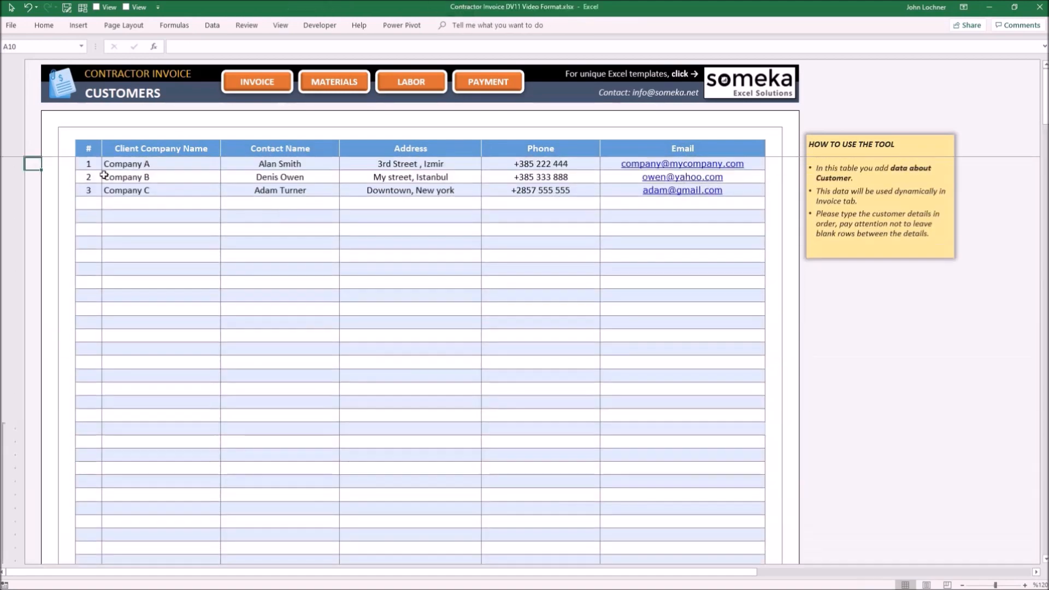
type("Compa")
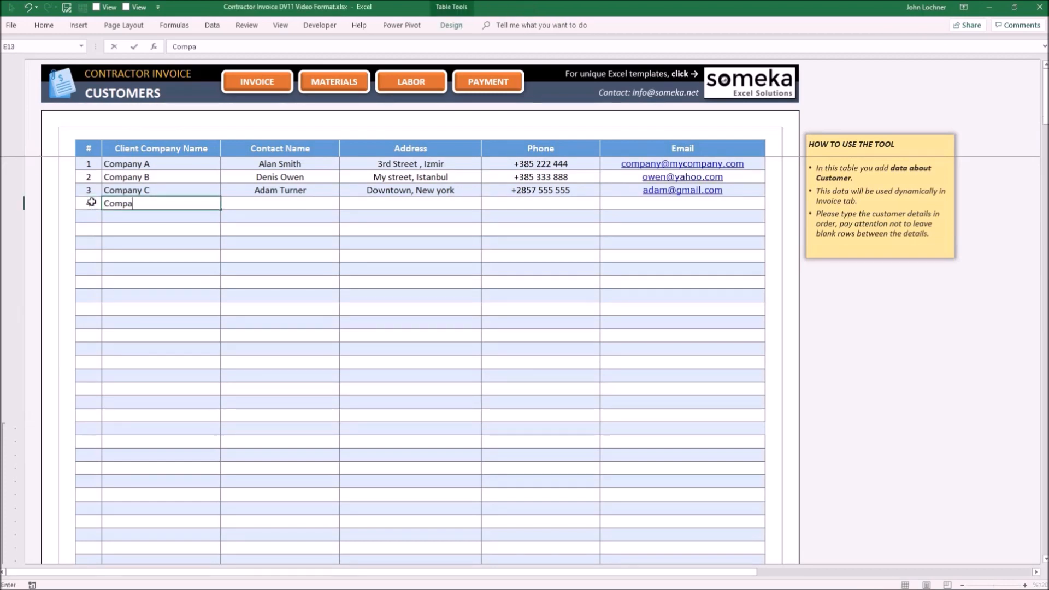
type("A street.")
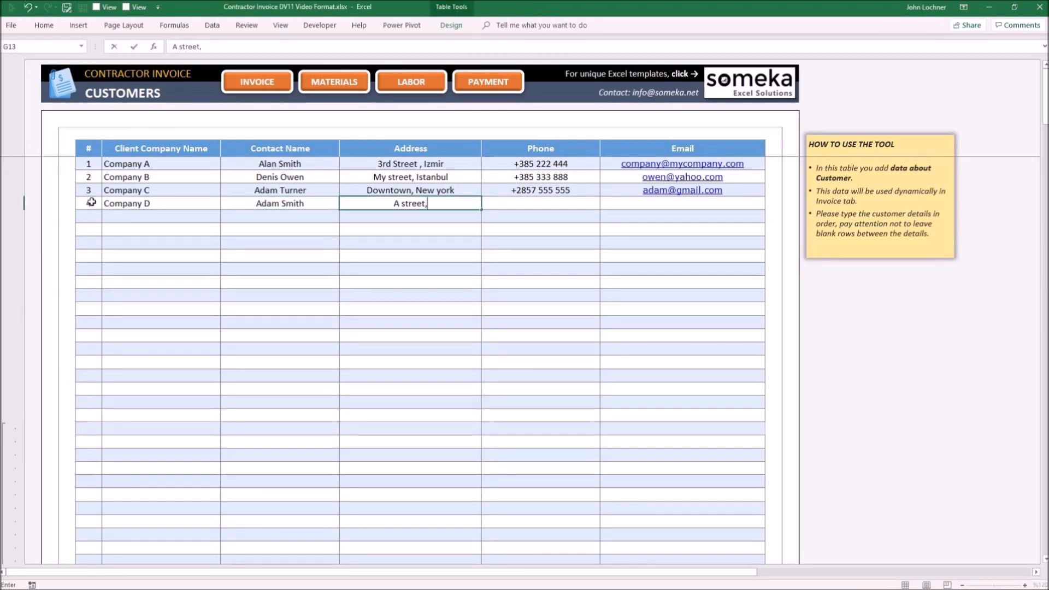
type("+2857 555 7")
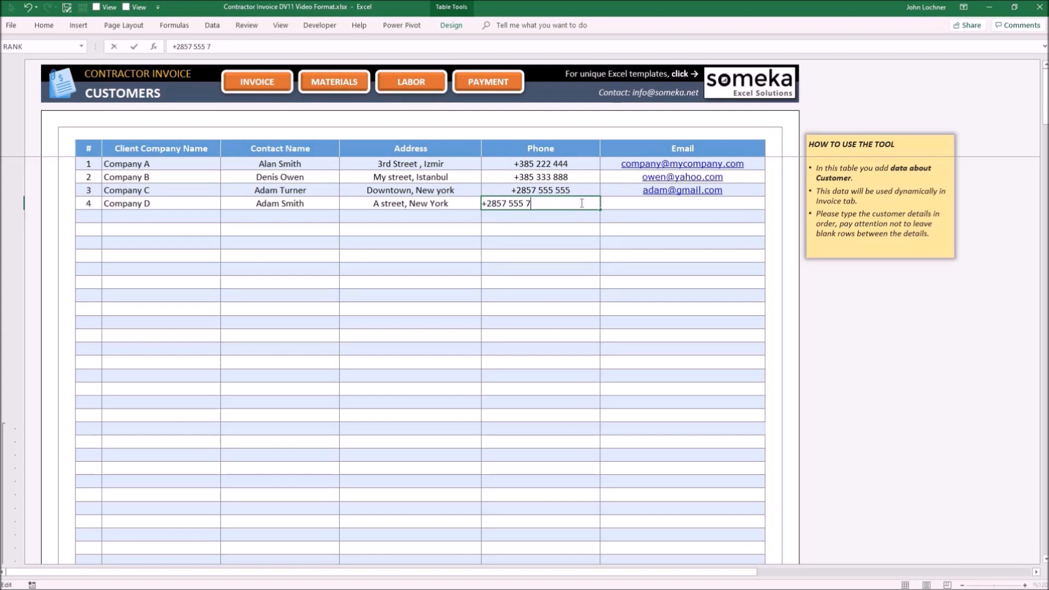
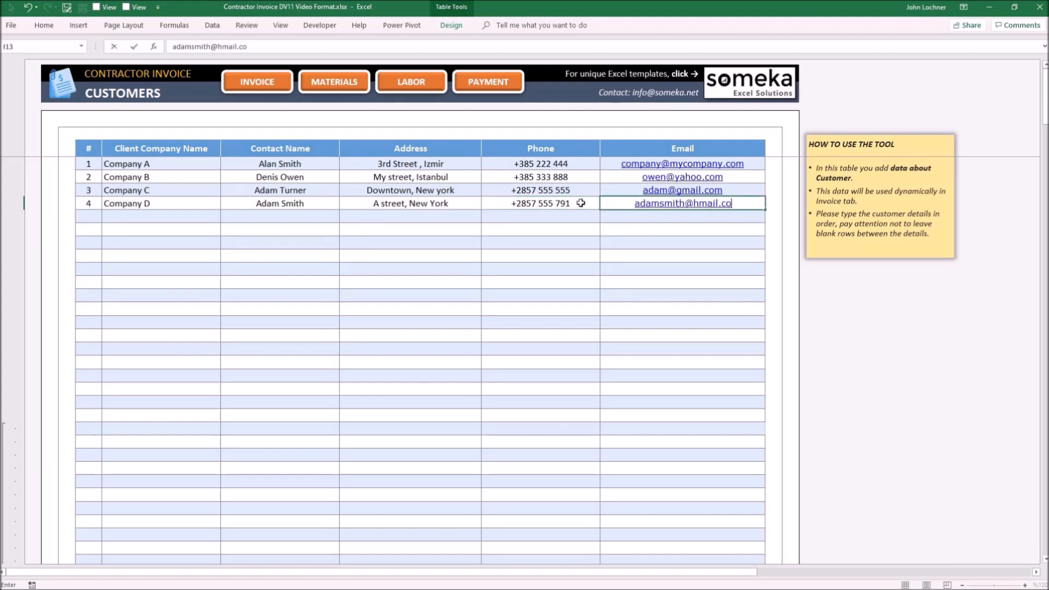
key("Enter")
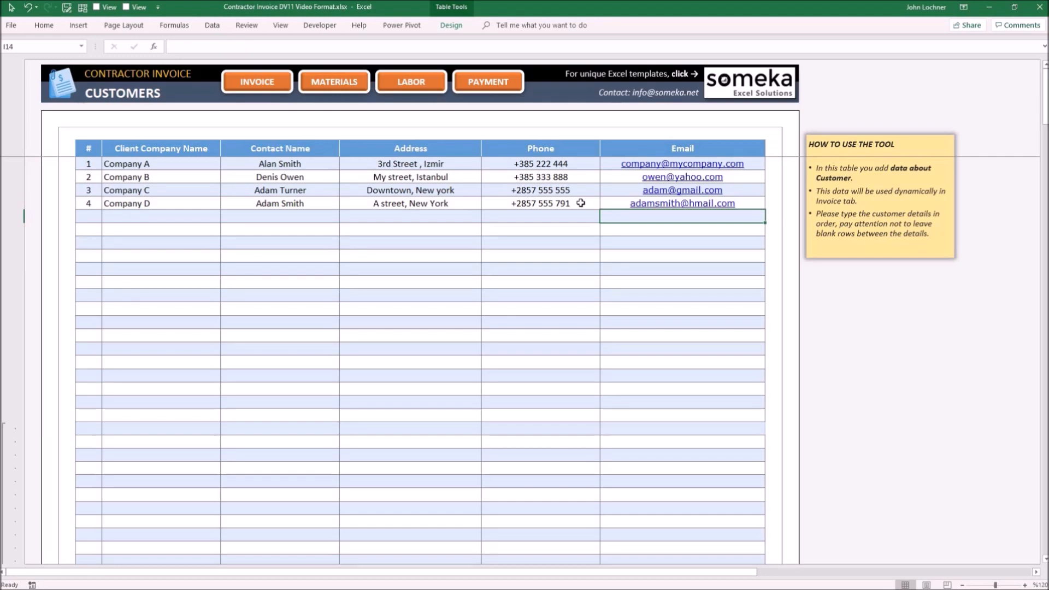
mouse_move(335, 95)
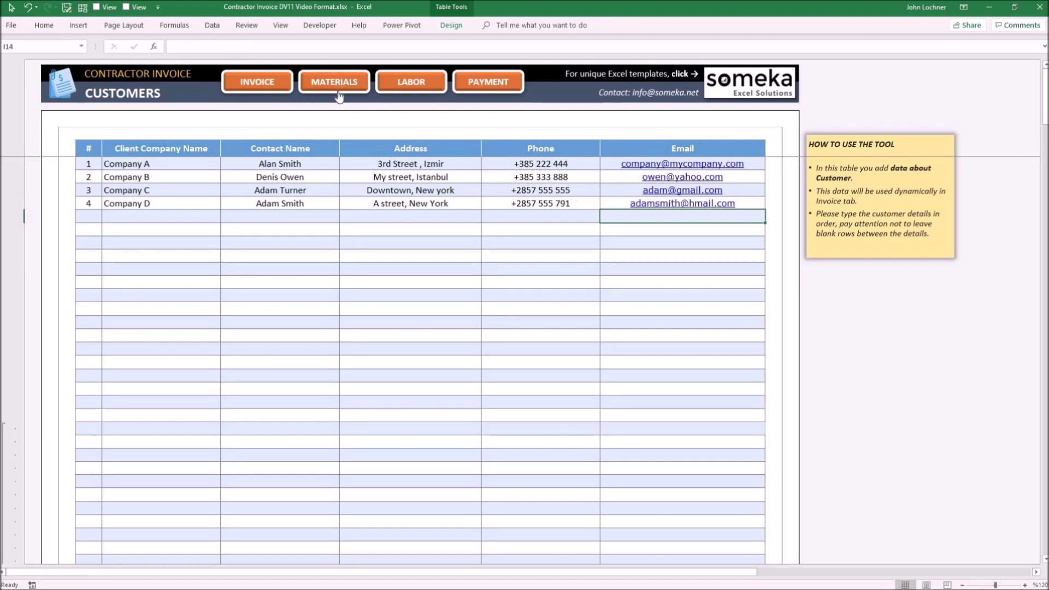
Step: Add Material 4, code 10004, measured in litres at $40,00, to the Materials table
left_click(334, 81)
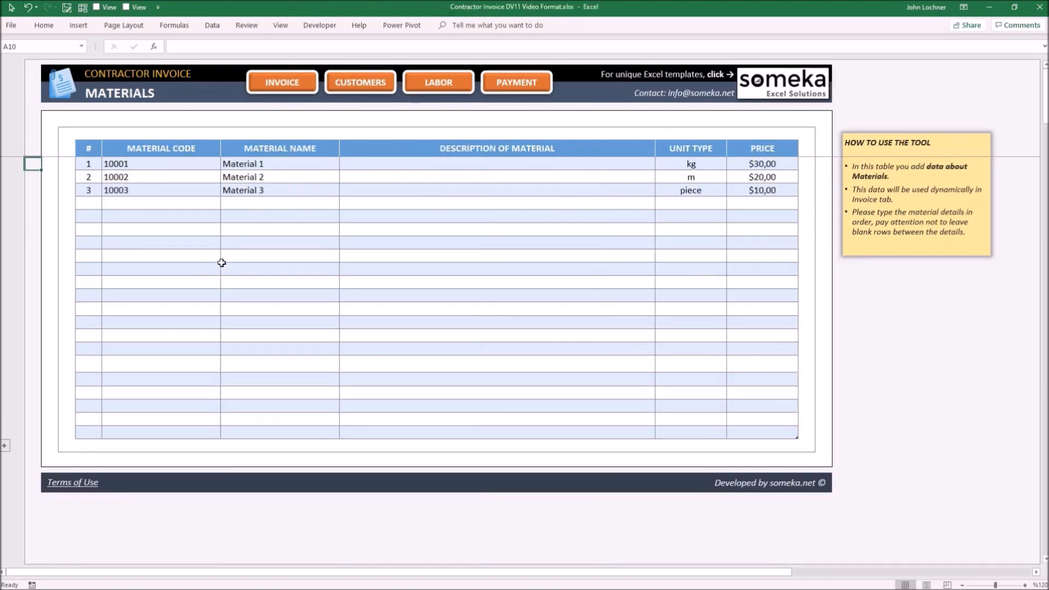
mouse_move(900, 364)
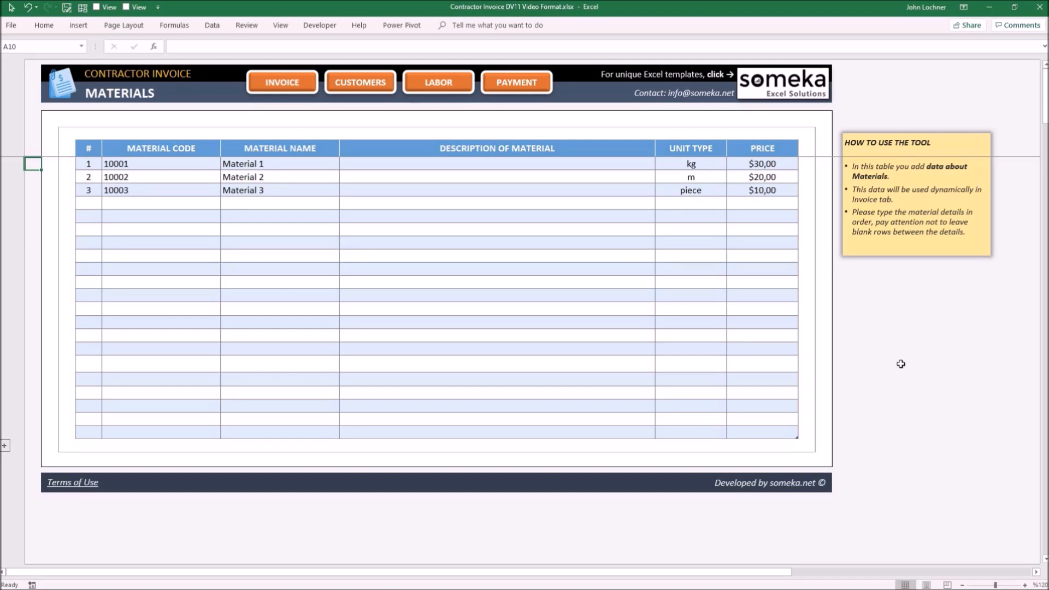
mouse_move(266, 97)
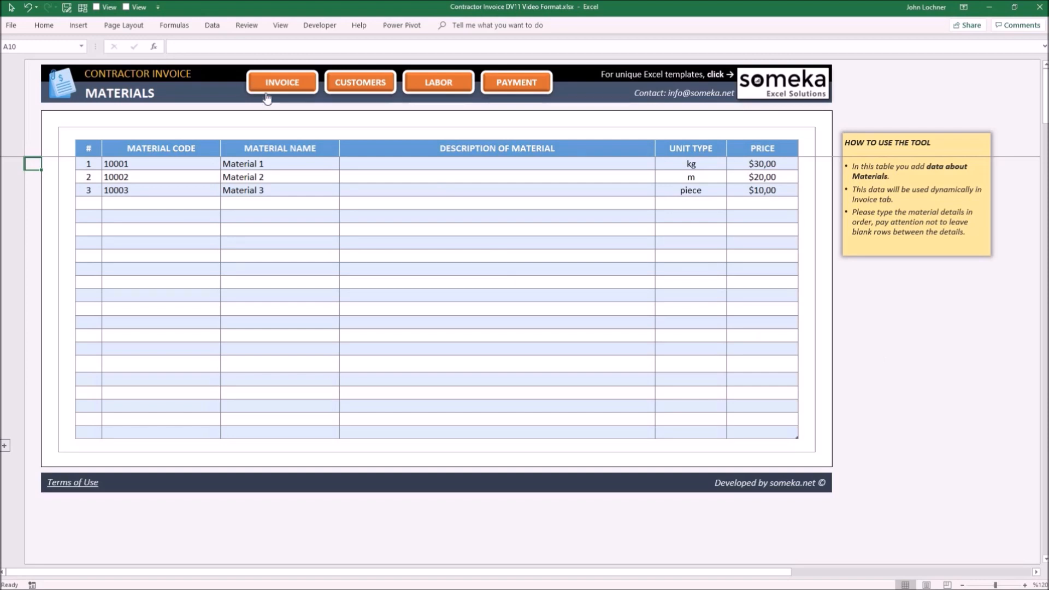
mouse_move(267, 96)
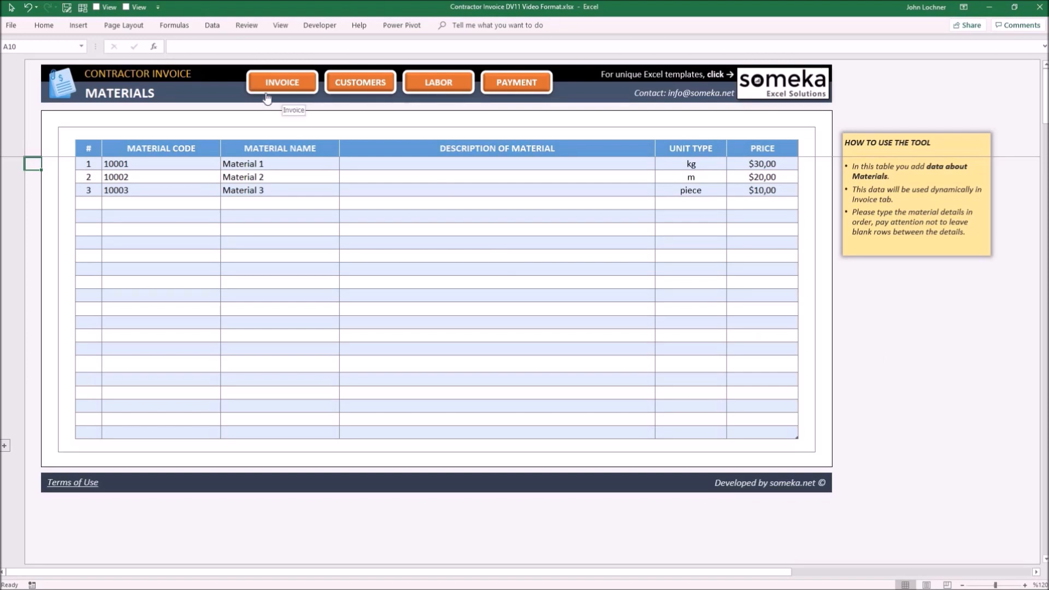
mouse_move(7, 450)
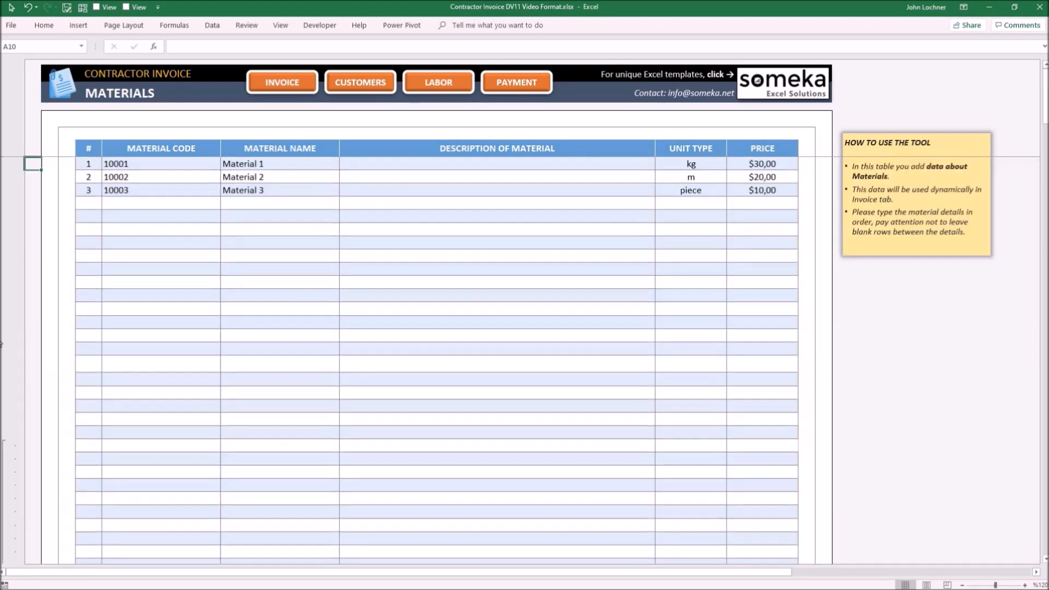
left_click(93, 203)
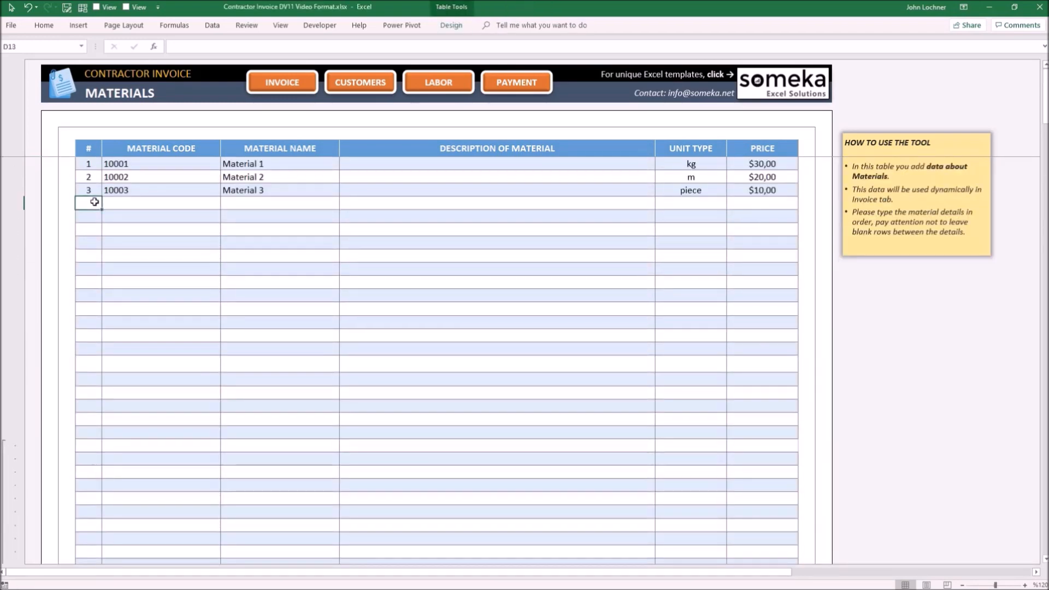
type("10004")
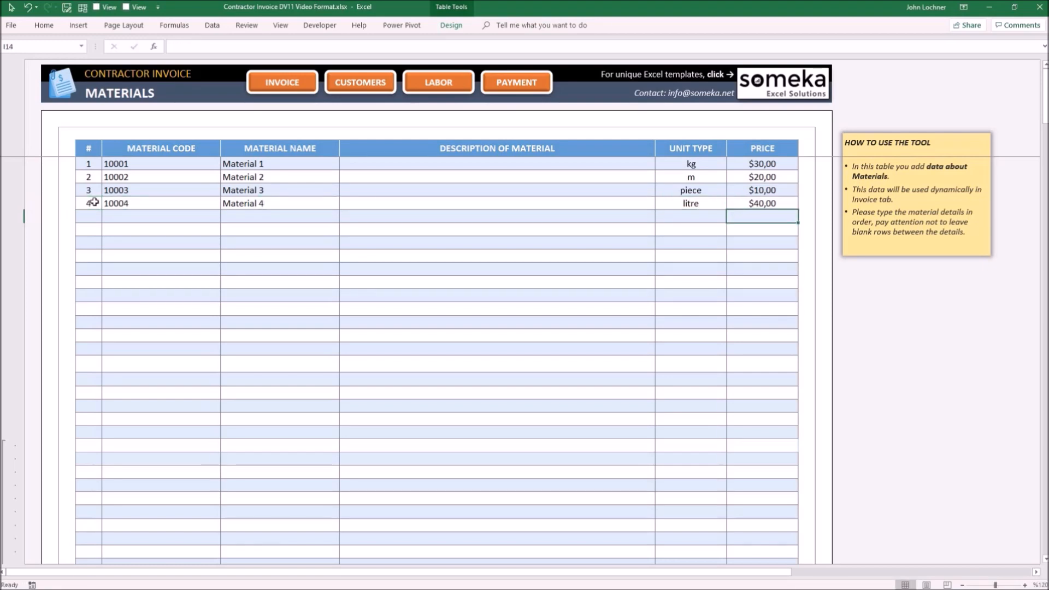
mouse_move(499, 77)
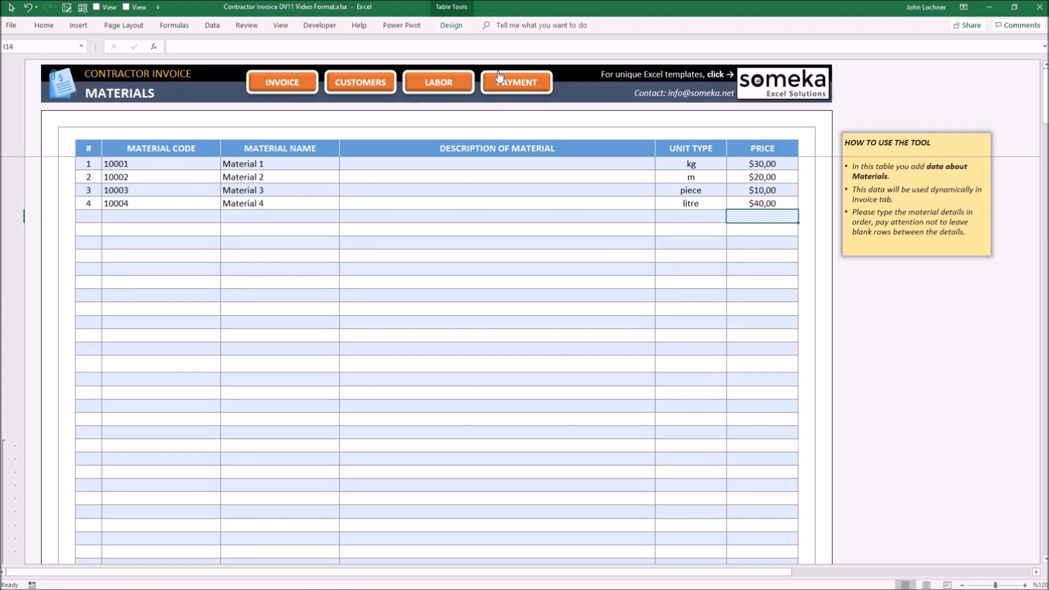
Step: Open the Labor sheet and enter the Labor 4 code 200004
left_click(438, 82)
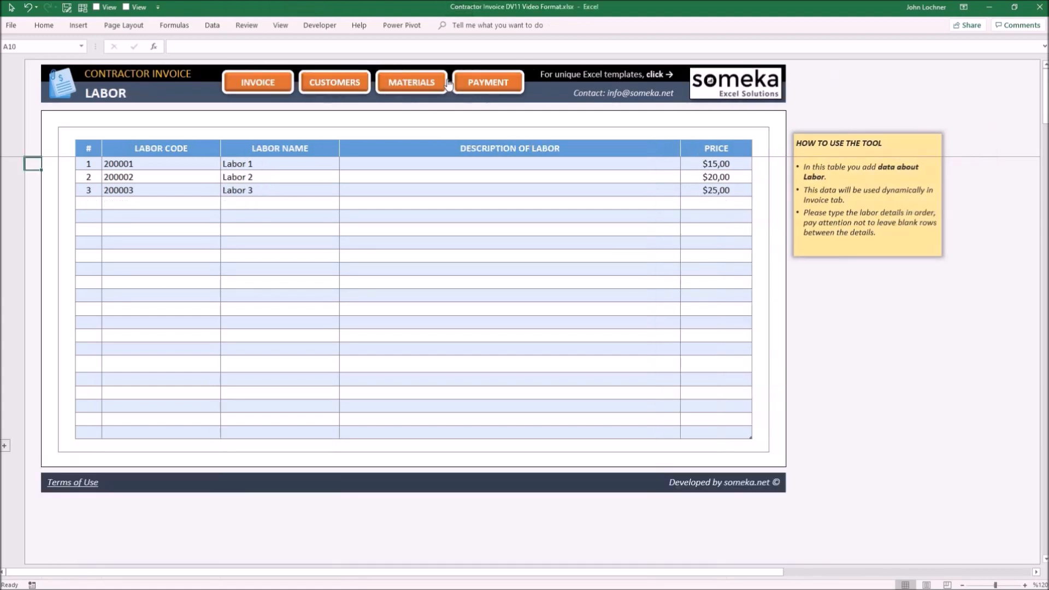
mouse_move(417, 97)
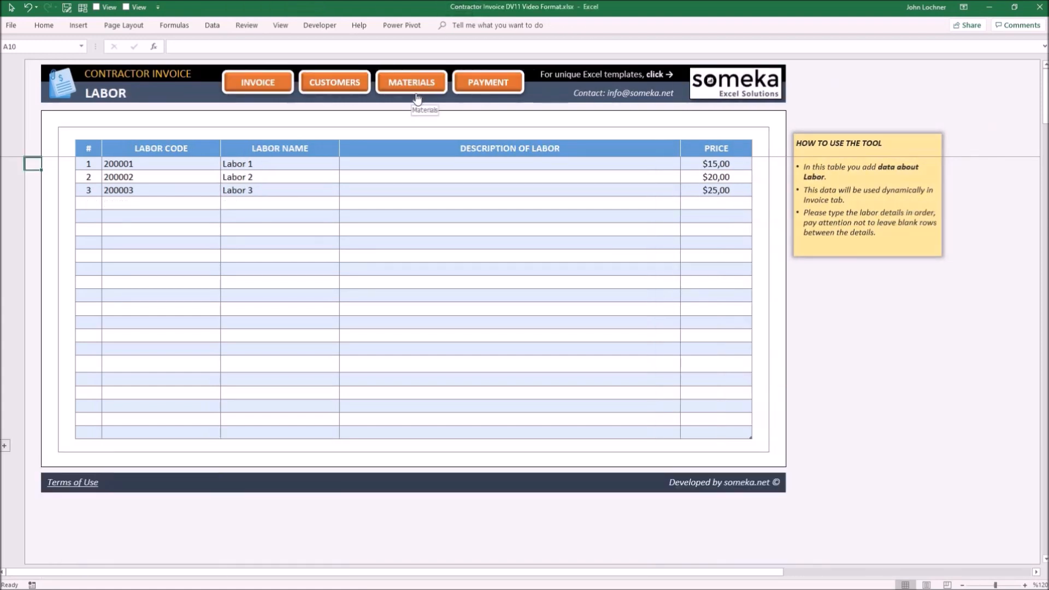
mouse_move(616, 302)
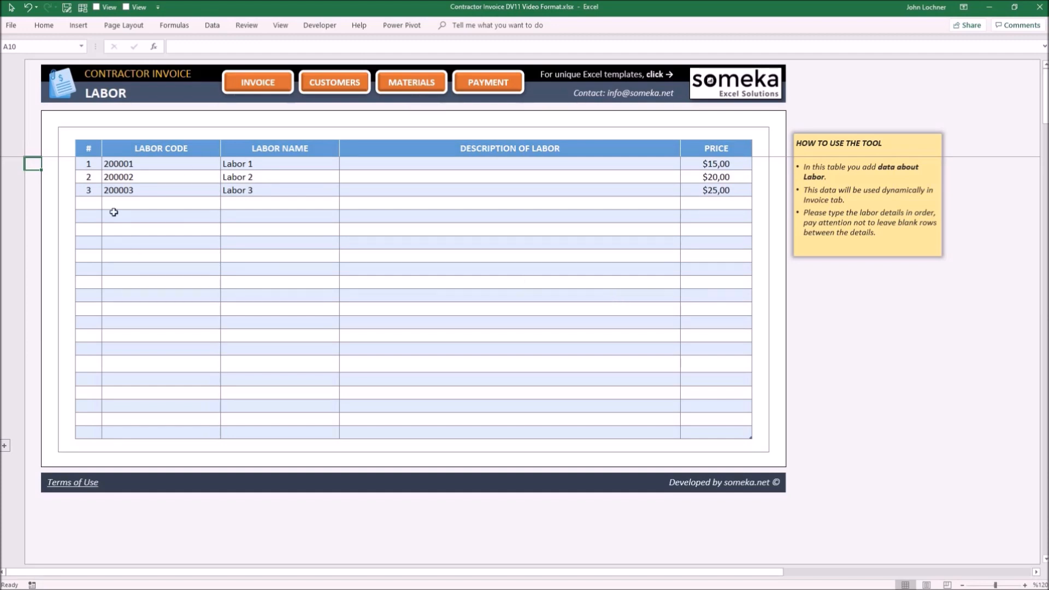
type("200004")
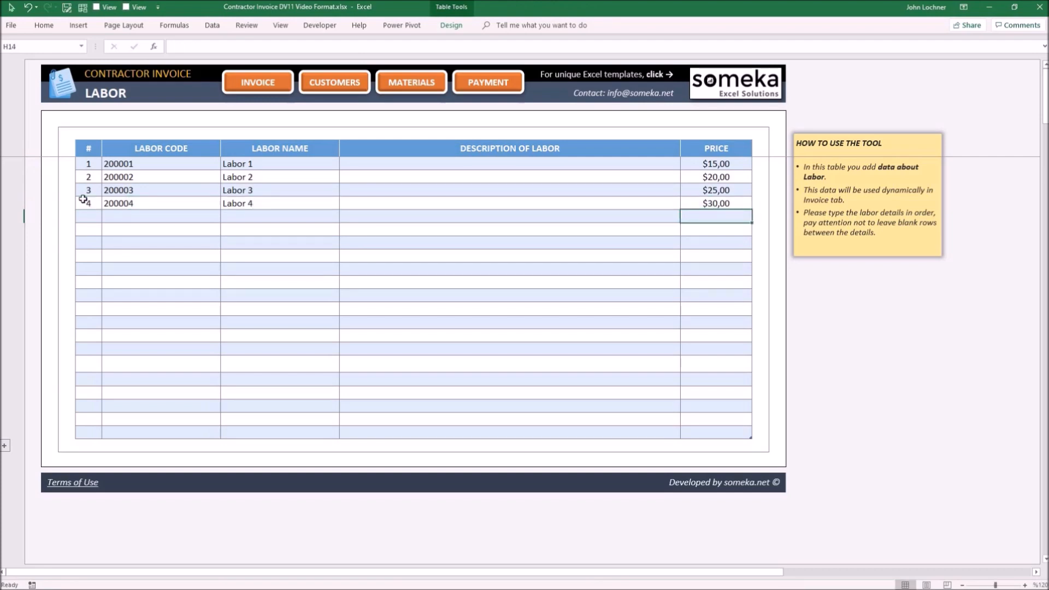
mouse_move(5, 452)
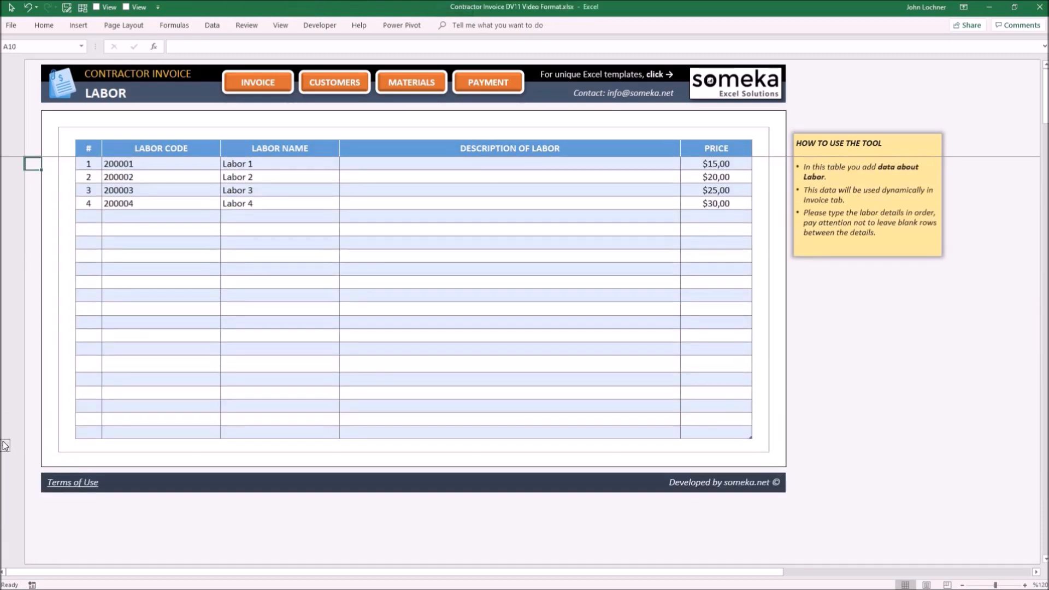
mouse_move(490, 83)
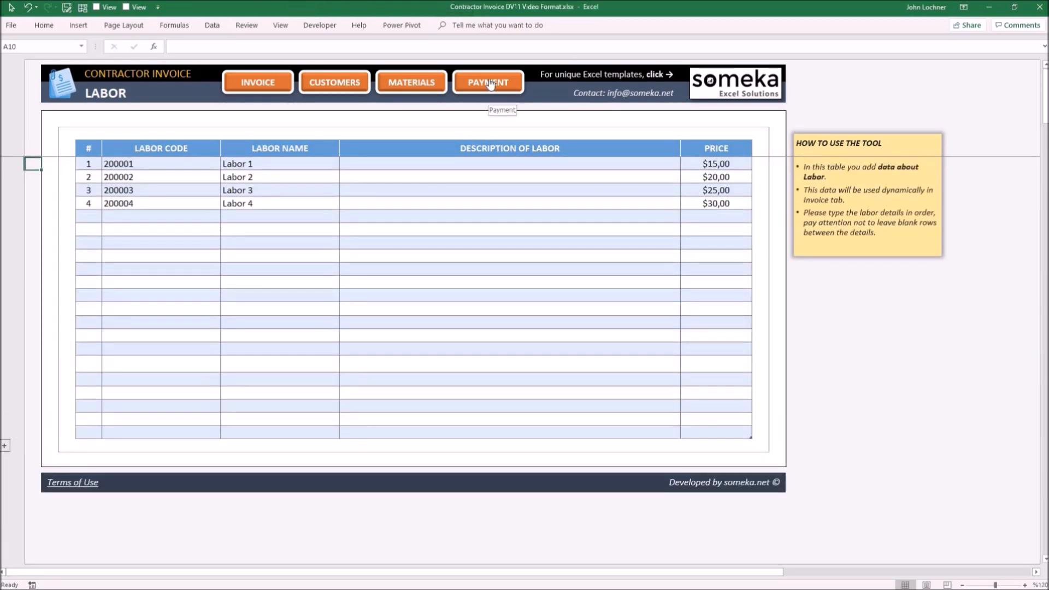
Step: Show the Payment Details sheet with its Wire Transfer and PayPal methods
left_click(488, 82)
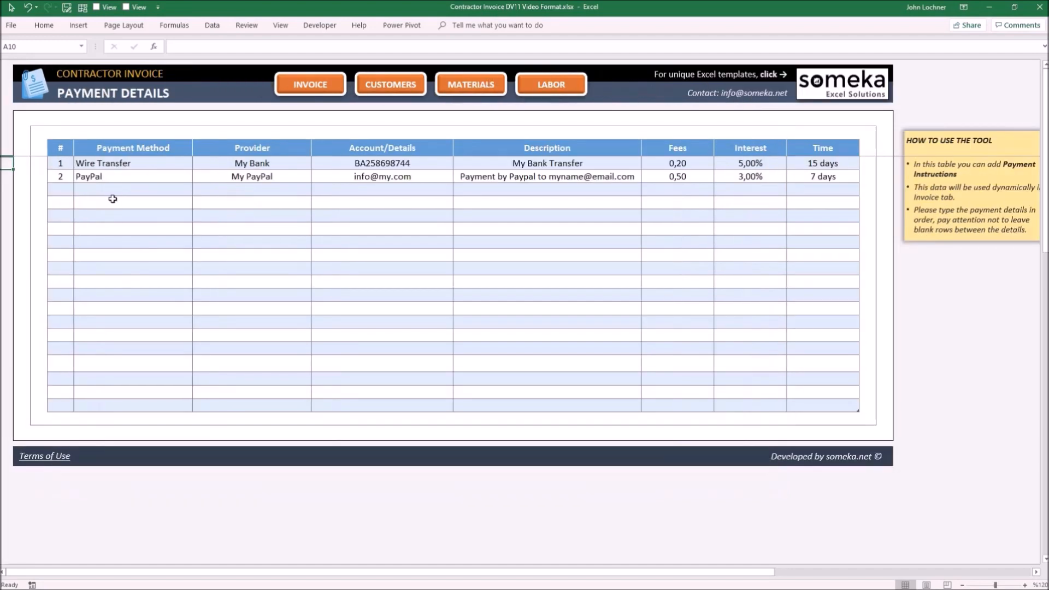
mouse_move(305, 257)
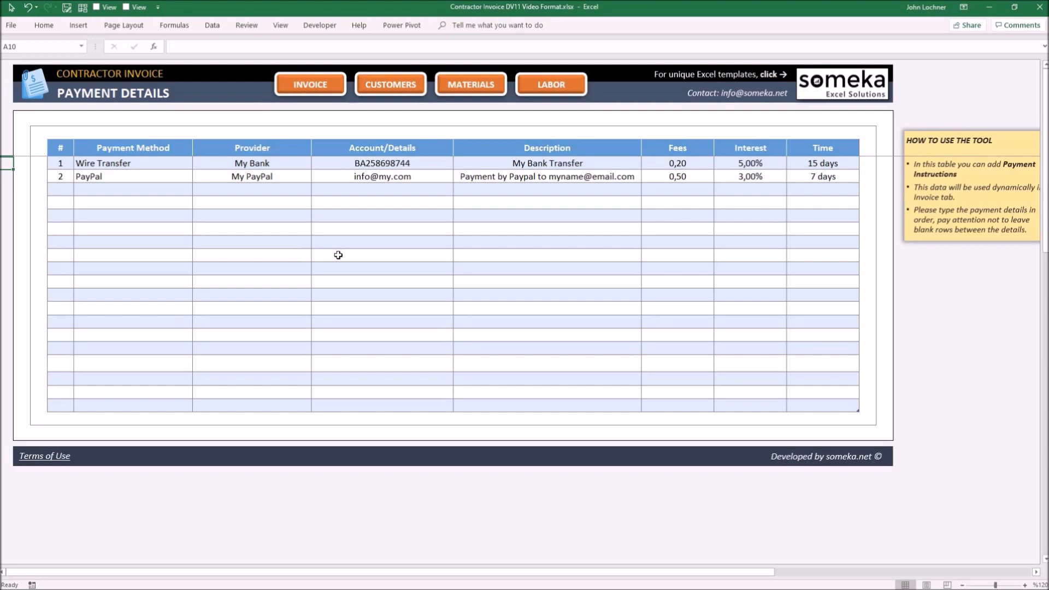
mouse_move(569, 256)
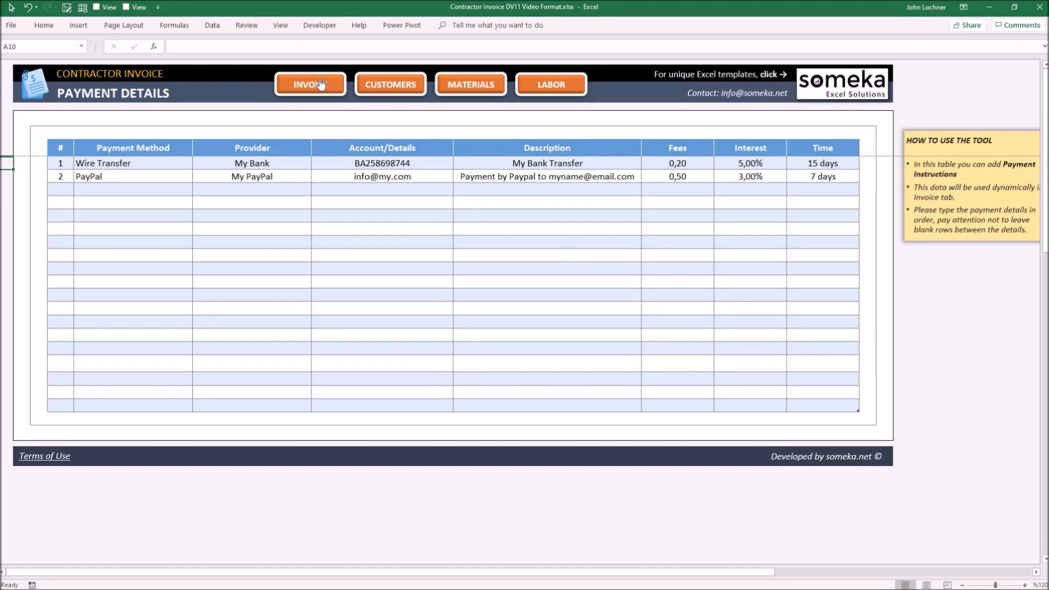
Step: Return to the Invoice and review the company block, invoice dates and Bill To cell
left_click(310, 84)
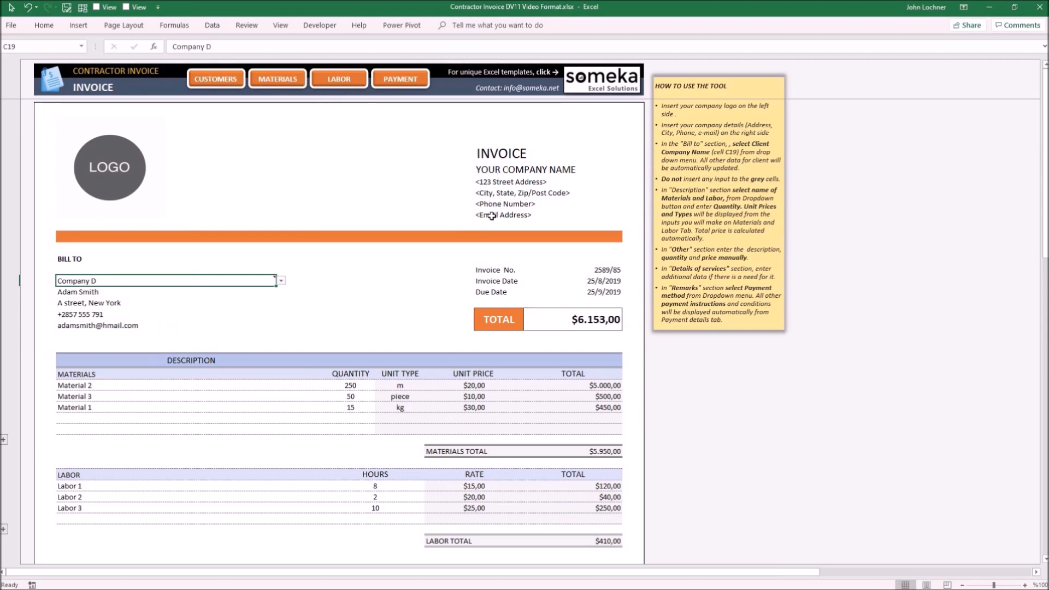
left_click(525, 170)
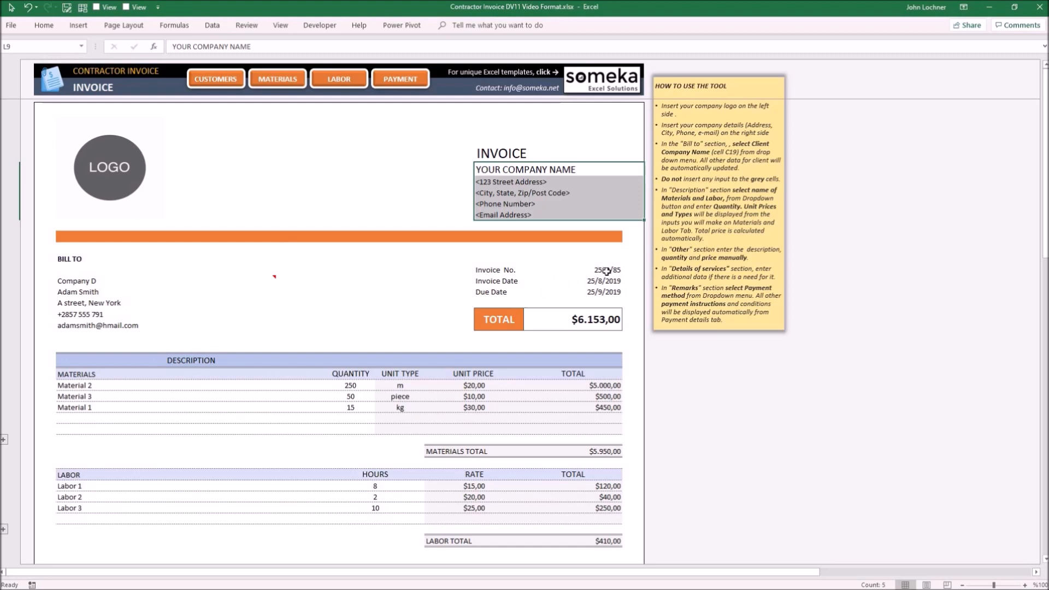
left_click_drag(605, 270, 605, 292)
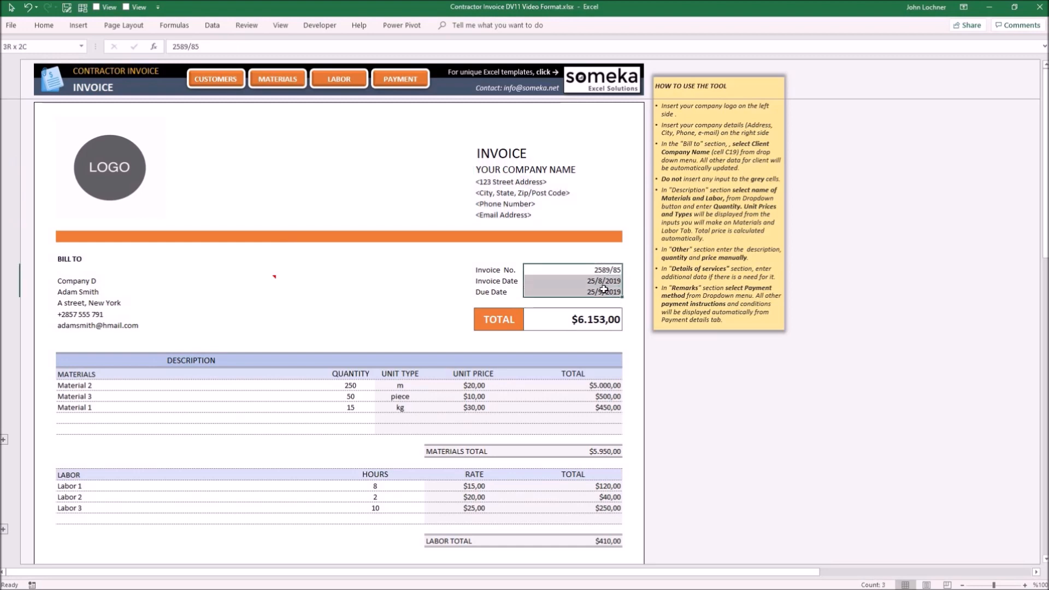
left_click(602, 289)
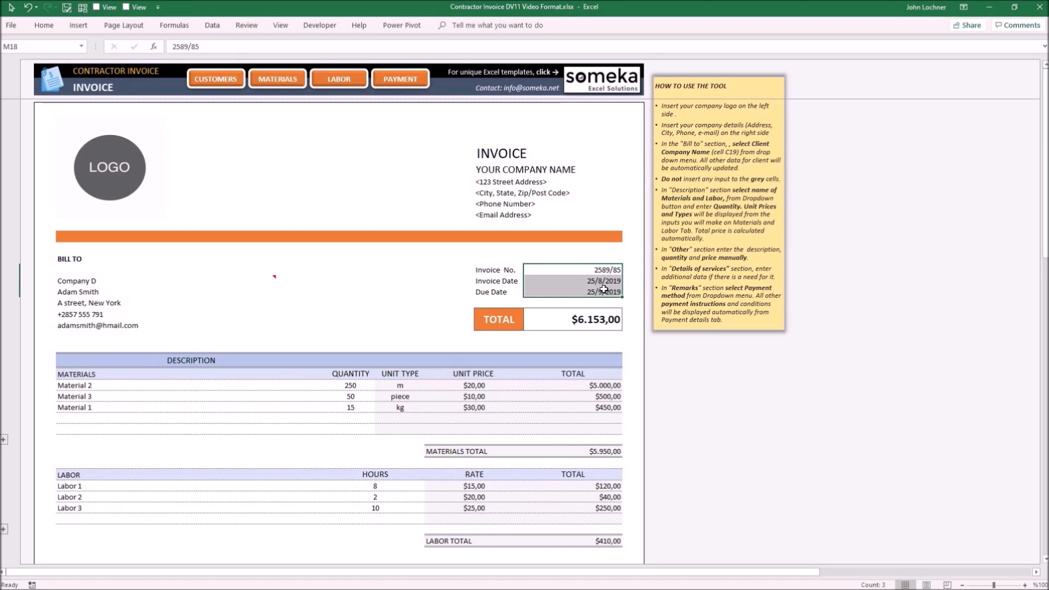
left_click(164, 280)
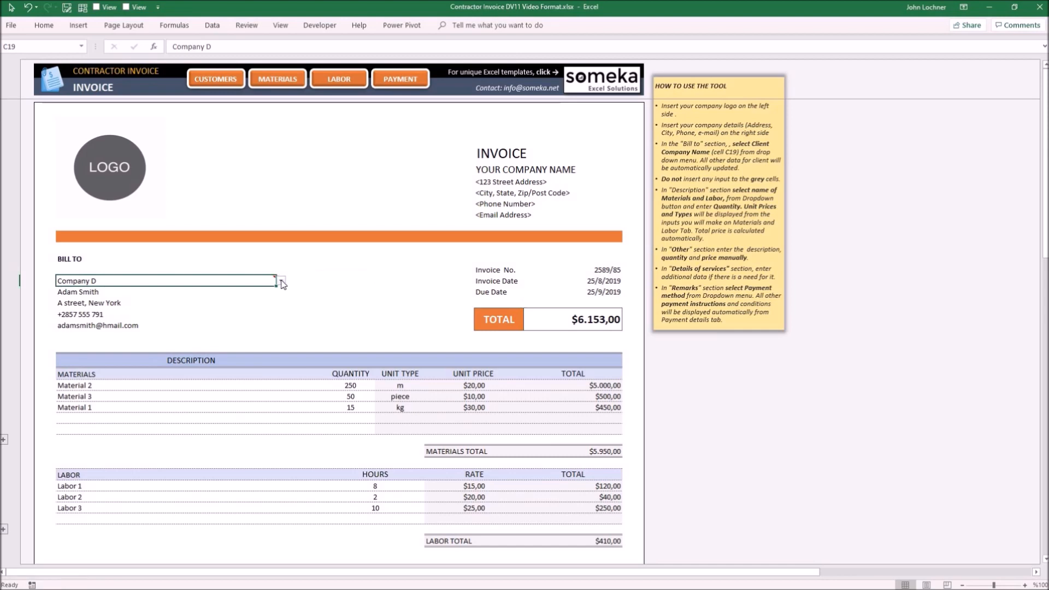
mouse_move(261, 291)
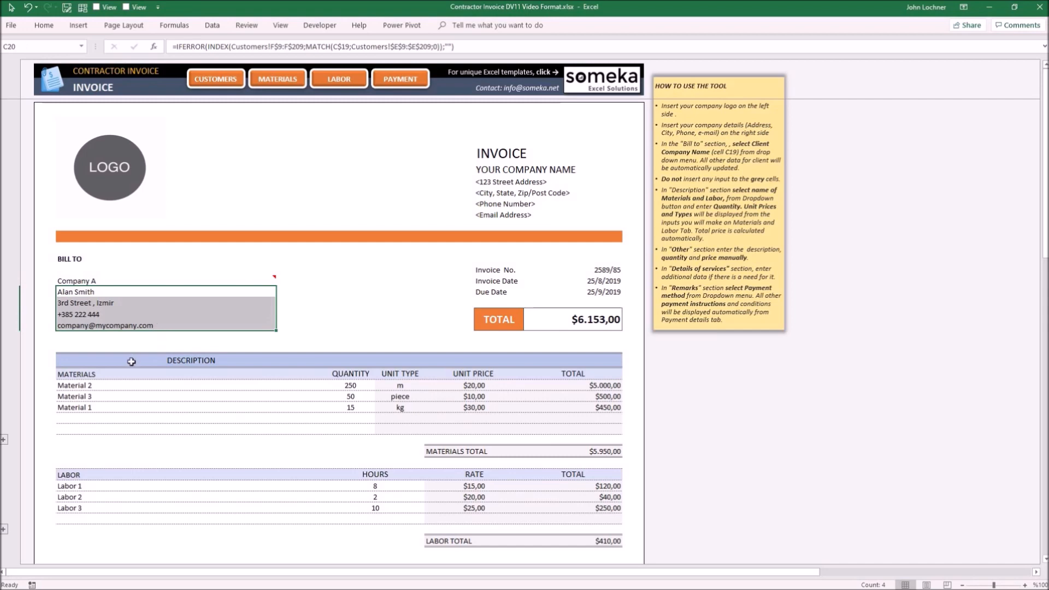
mouse_move(256, 403)
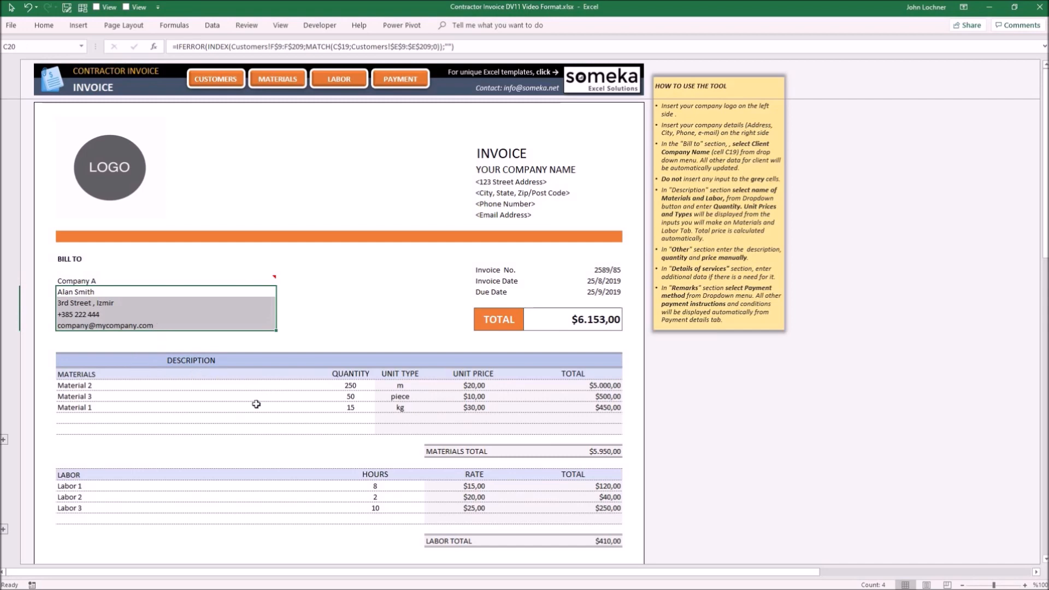
scroll("down", 3)
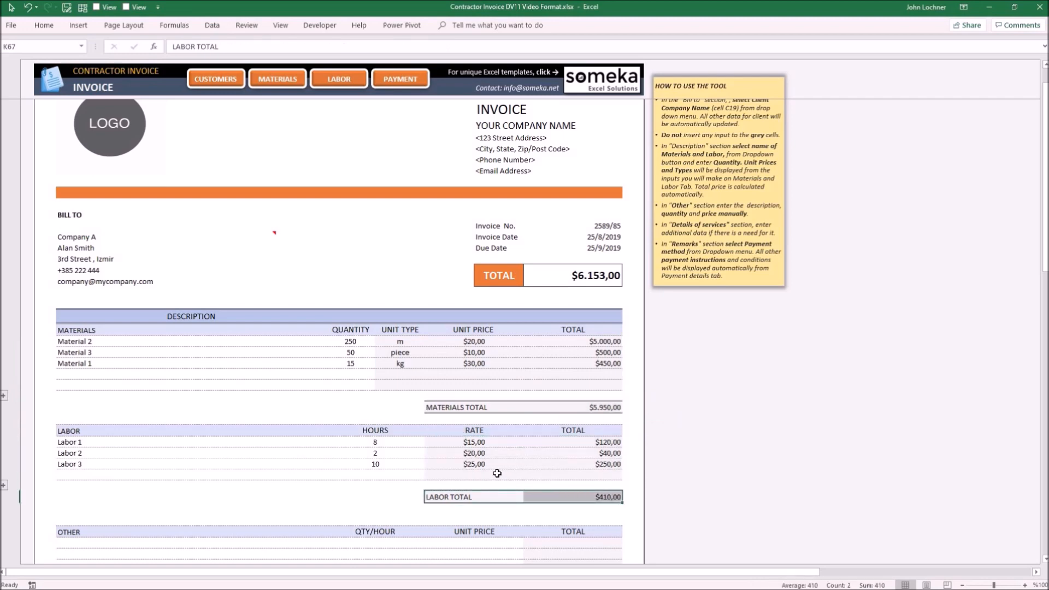
mouse_move(208, 370)
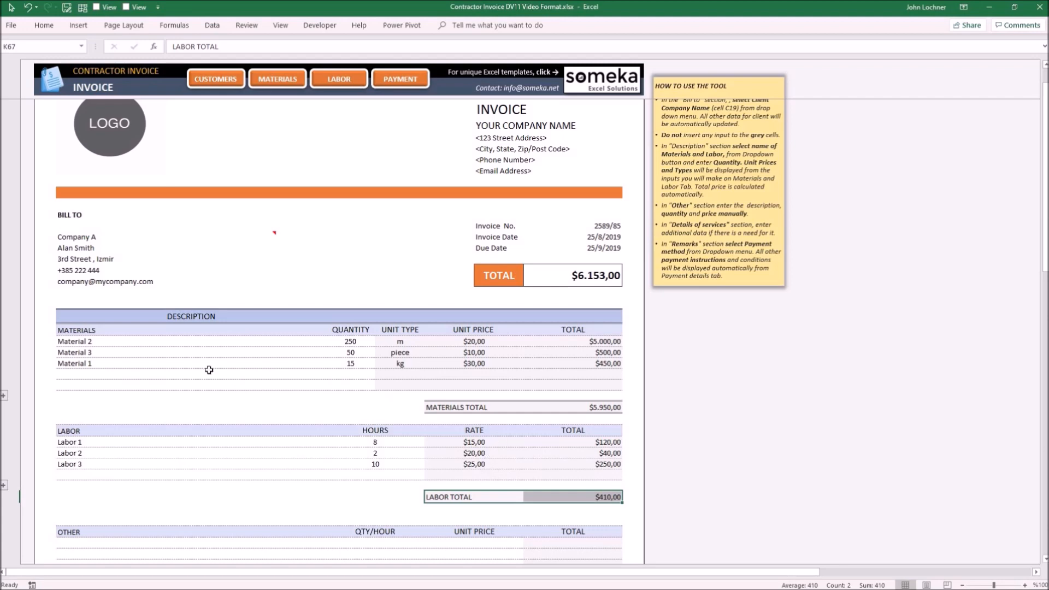
Step: Invoice Material 4 (30 litres) and Labor 4 (4 hours), checking both line totals
left_click(186, 375)
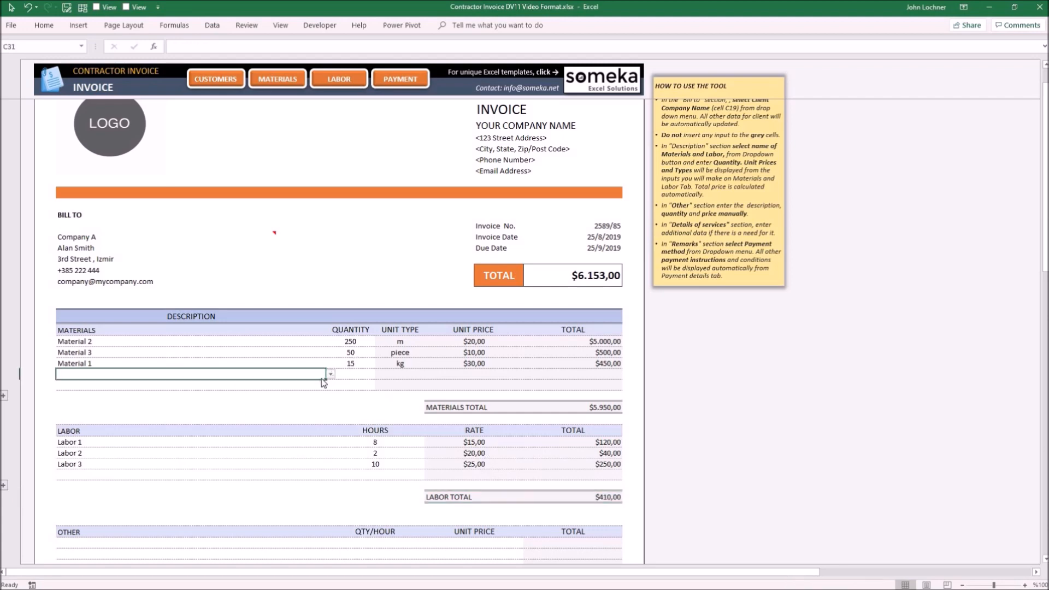
left_click(330, 374)
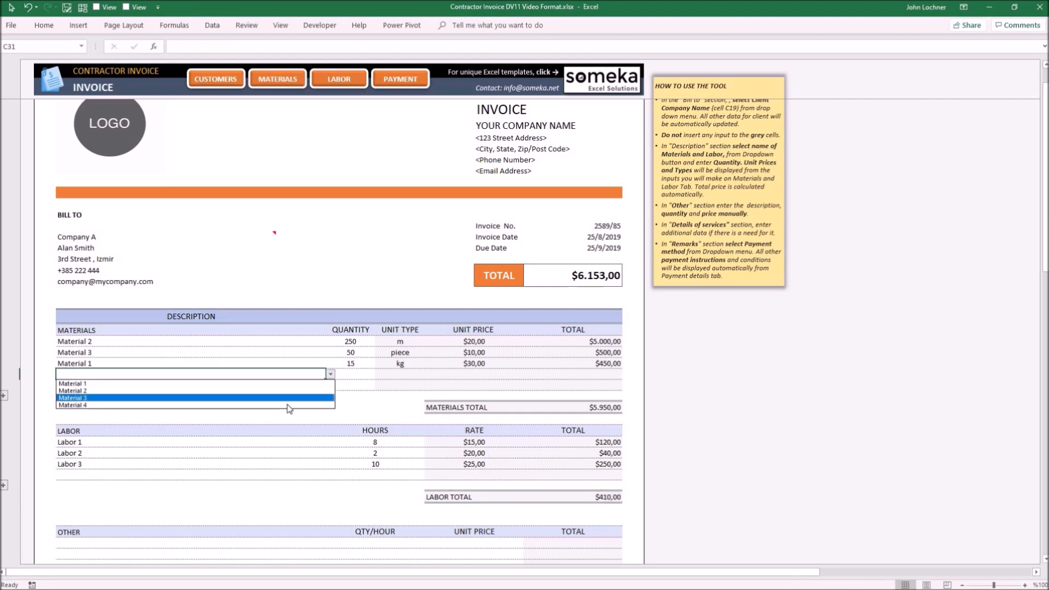
left_click(72, 405)
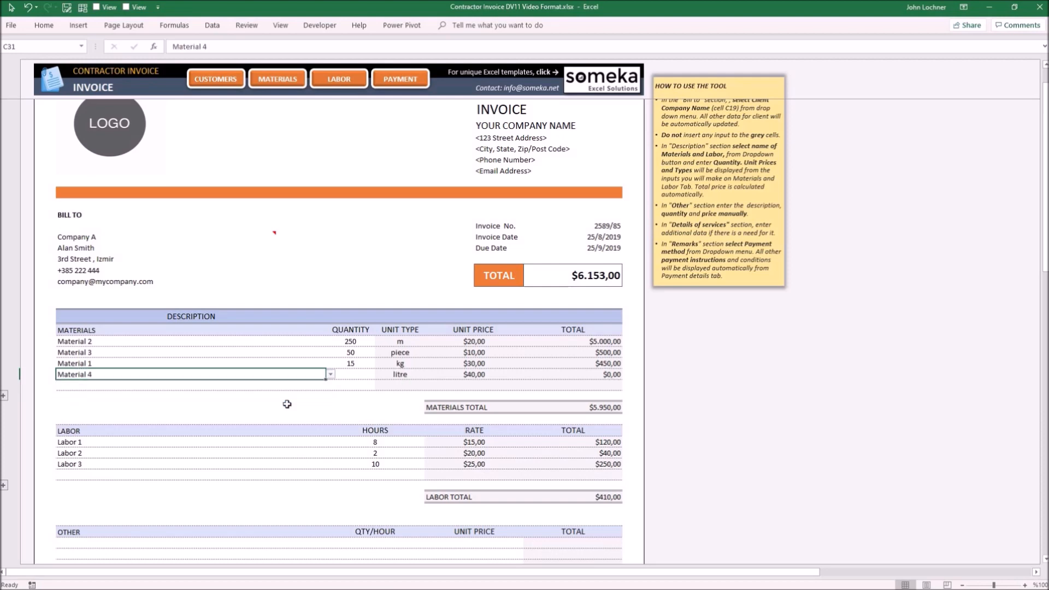
mouse_move(312, 424)
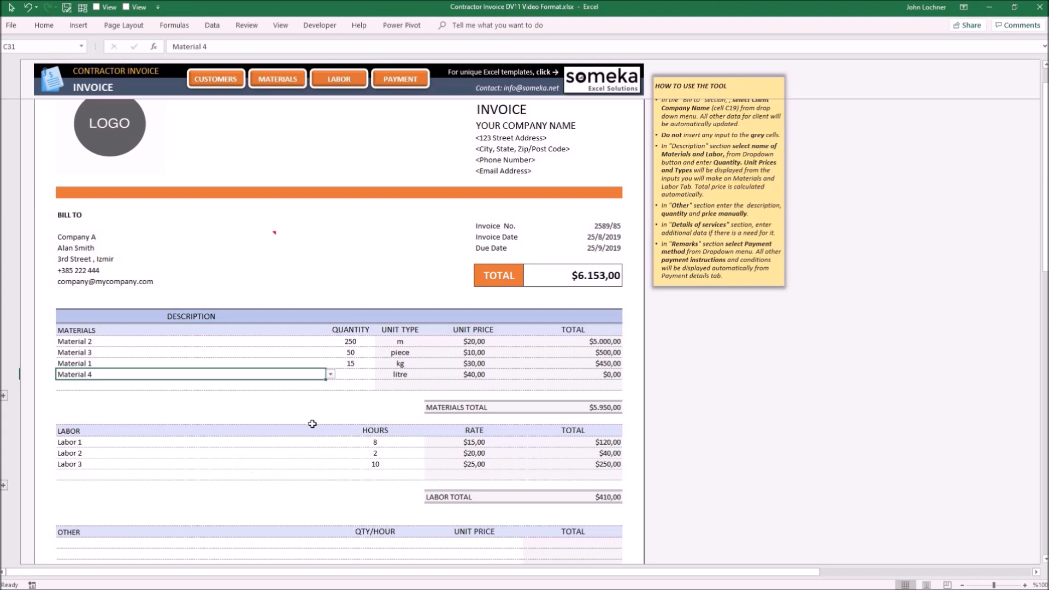
left_click(186, 475)
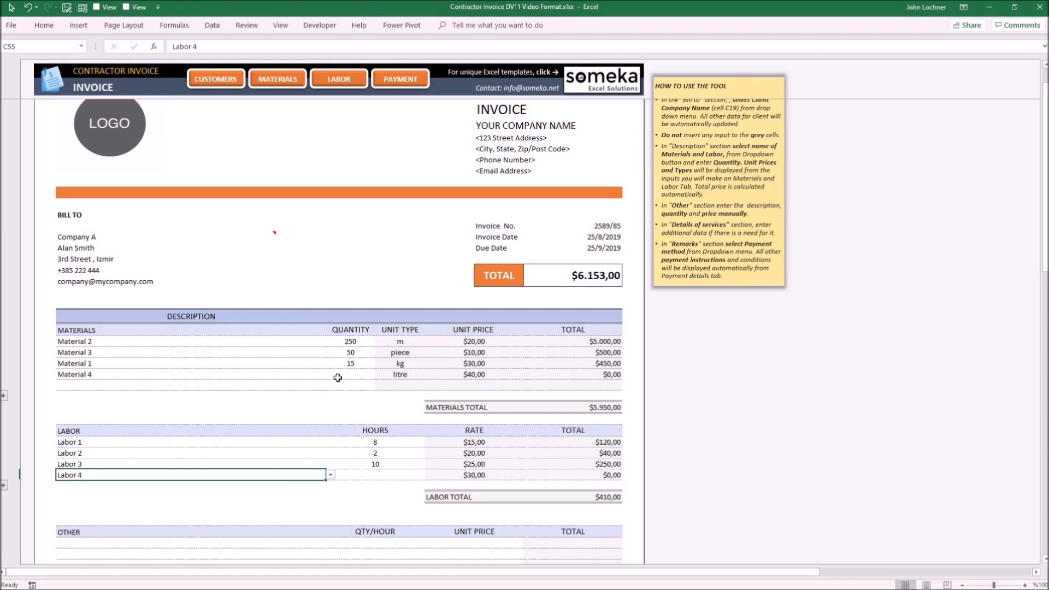
mouse_move(376, 432)
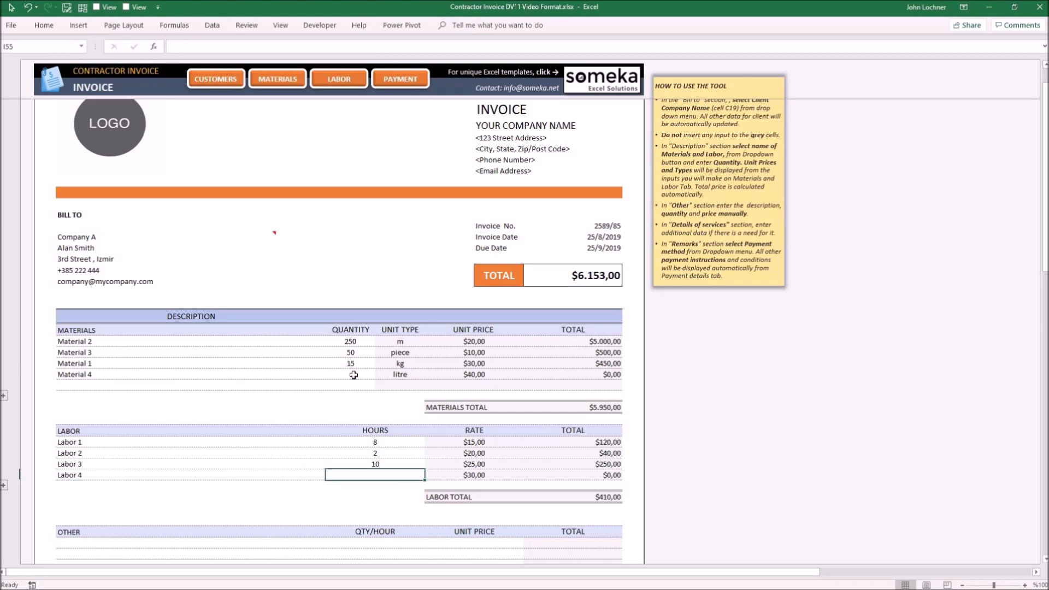
left_click(349, 374)
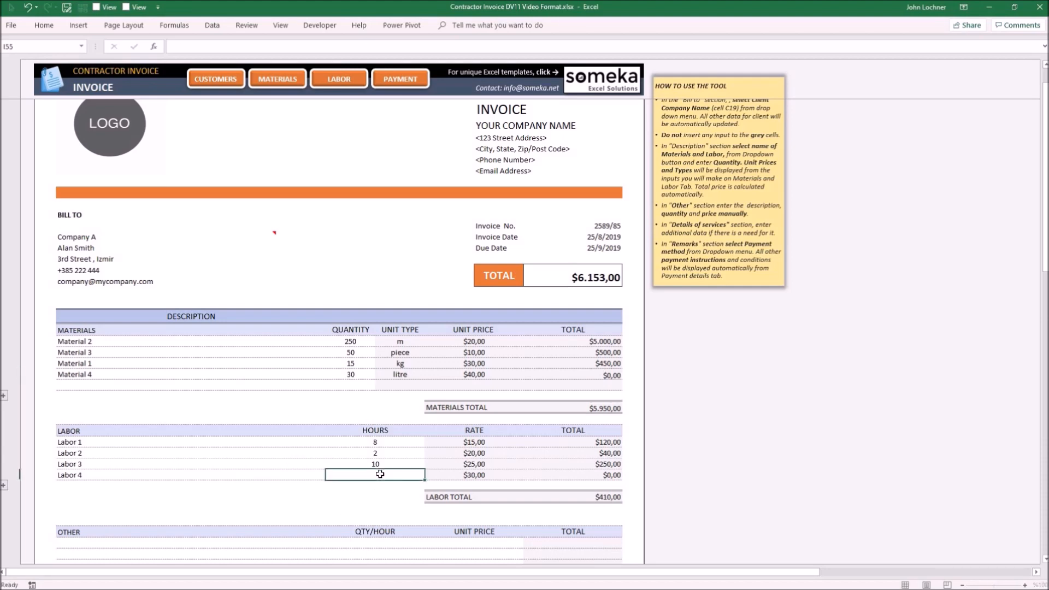
type("4")
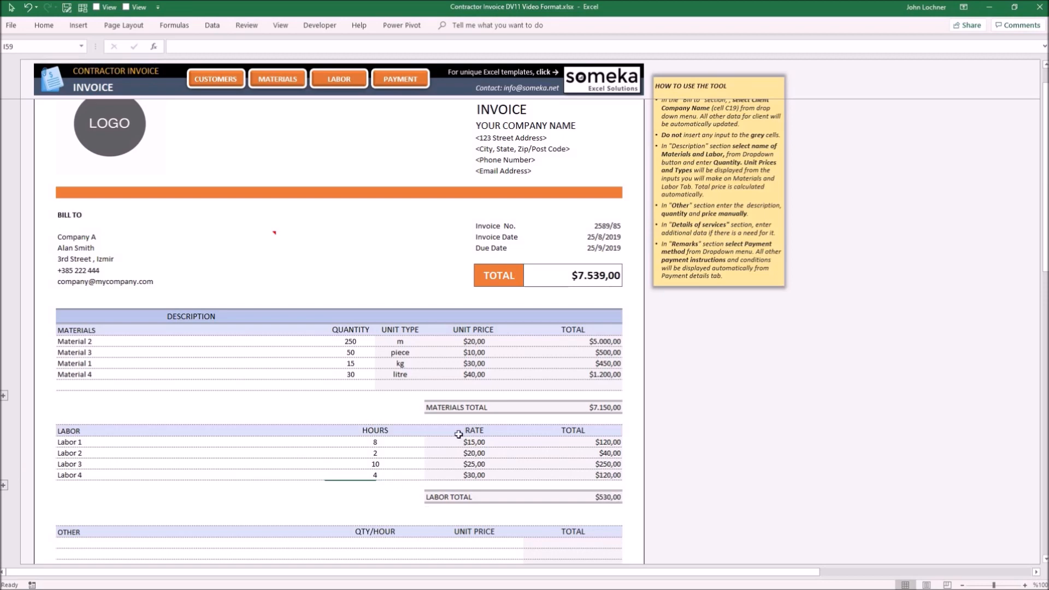
left_click(591, 374)
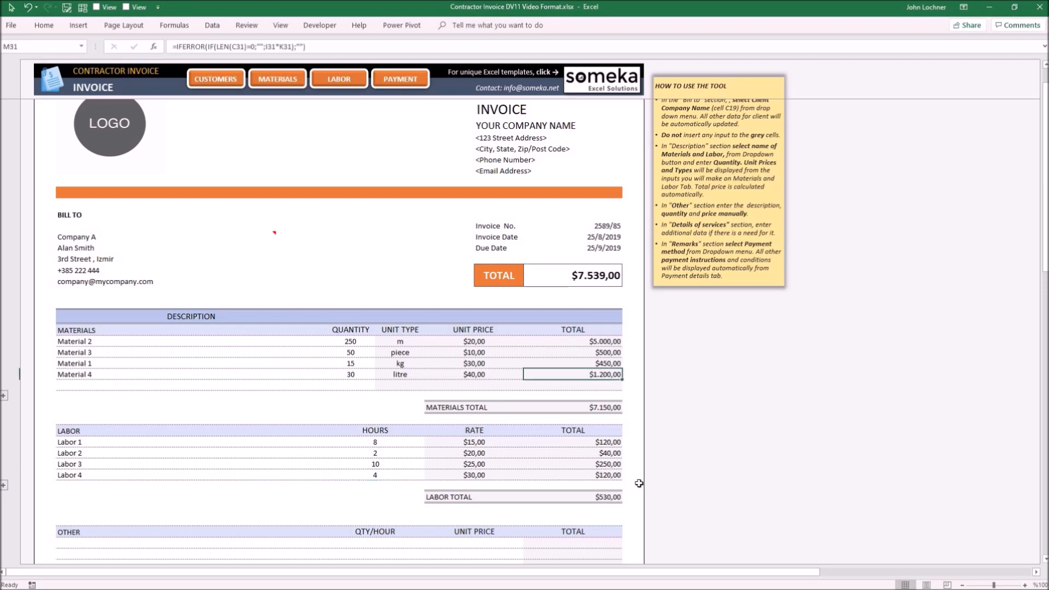
left_click(601, 475)
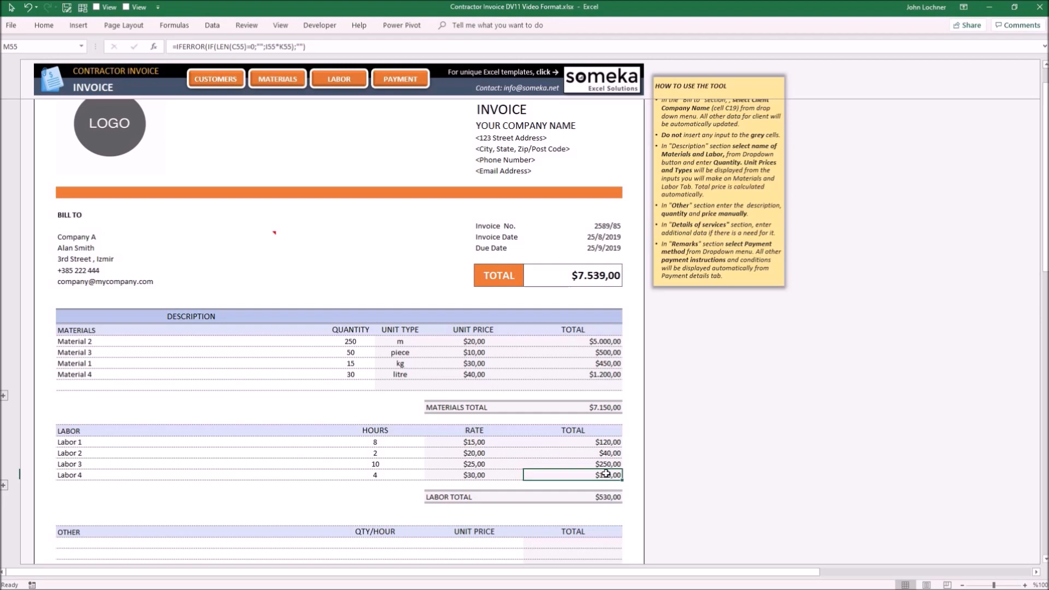
Step: Inspect the materials total, the labor total formula and the four labor line totals
scroll("down", 3)
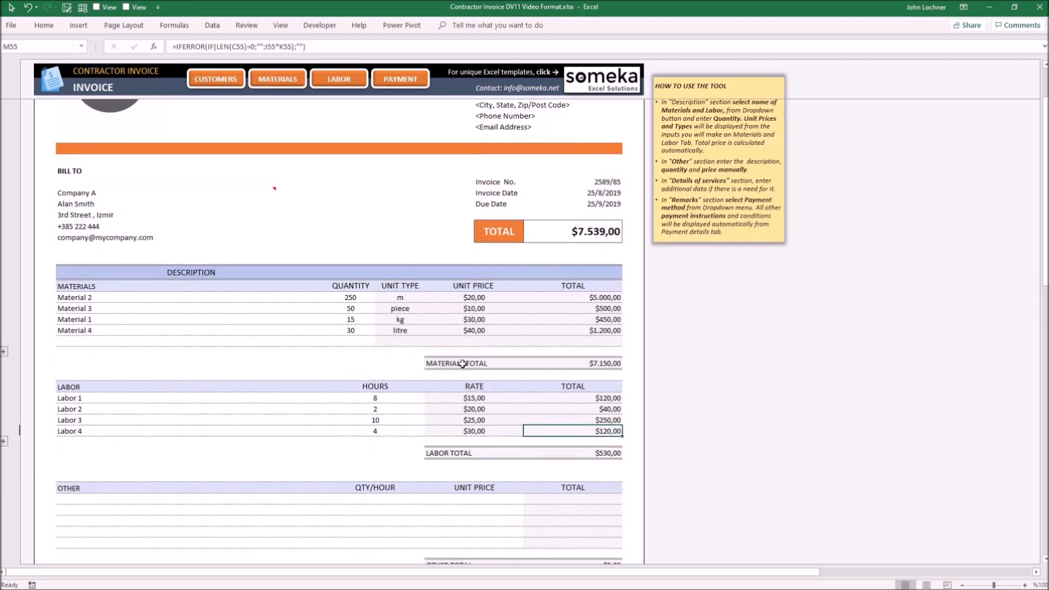
left_click(472, 363)
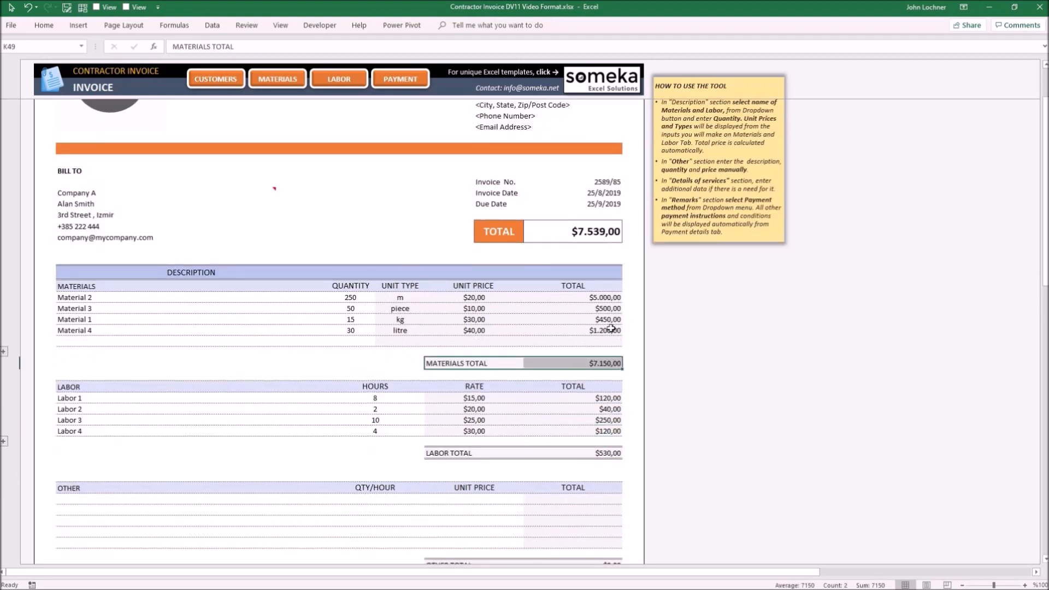
left_click(583, 452)
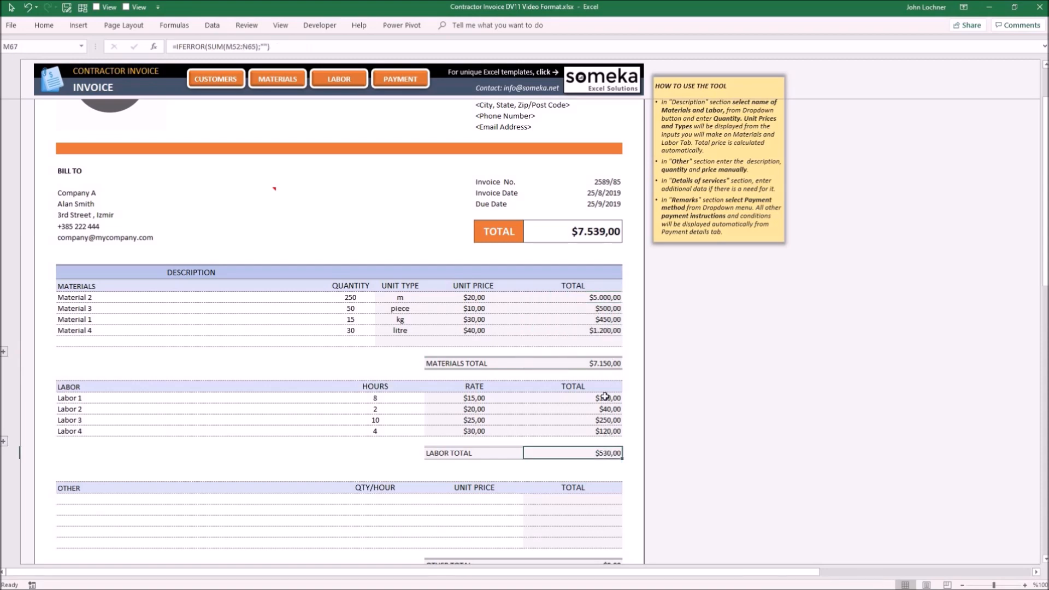
left_click_drag(605, 397, 606, 431)
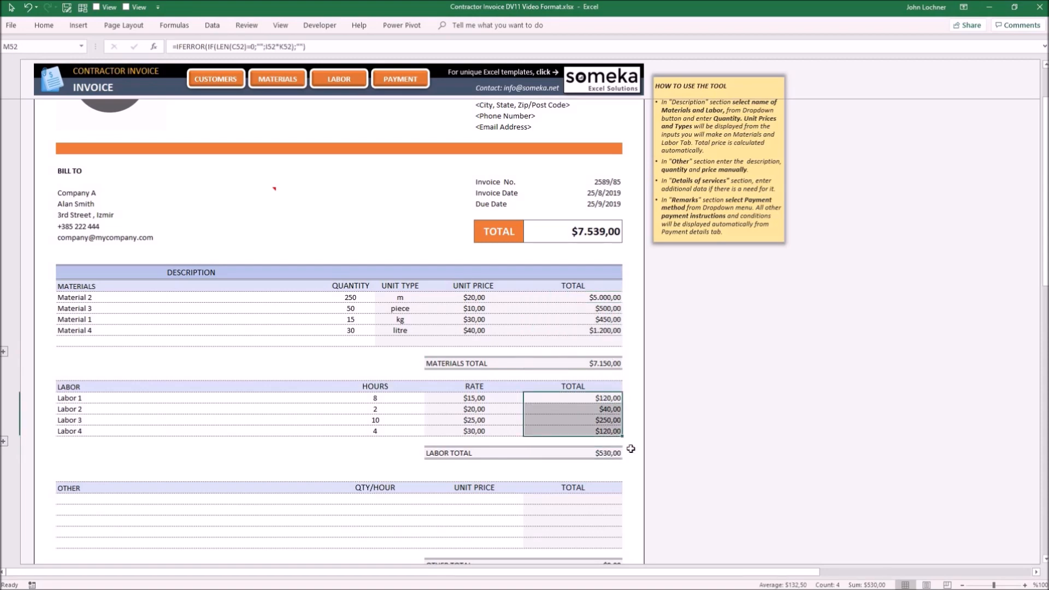
scroll("down", 3)
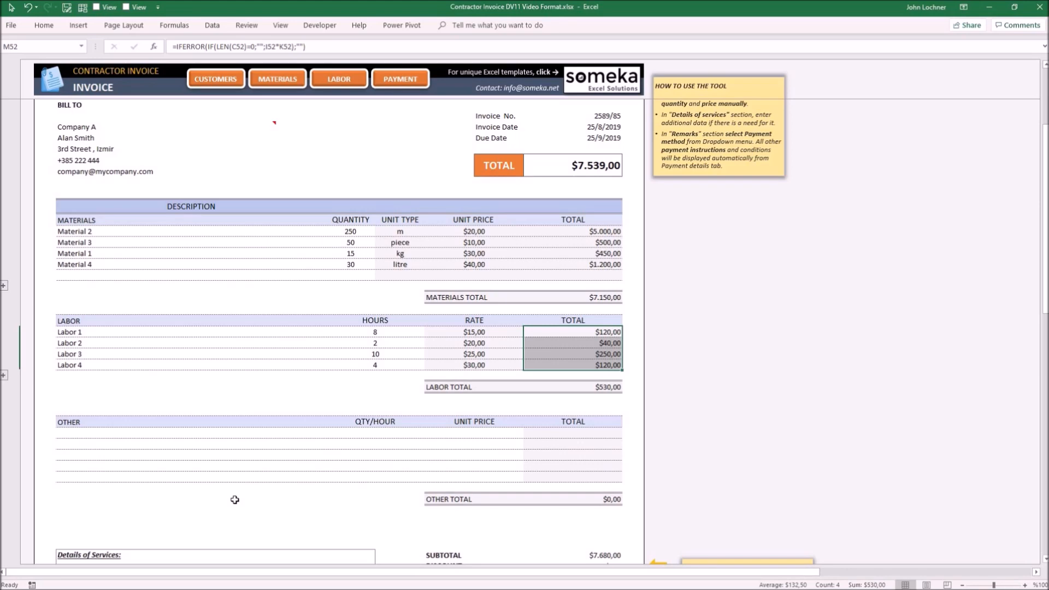
mouse_move(204, 475)
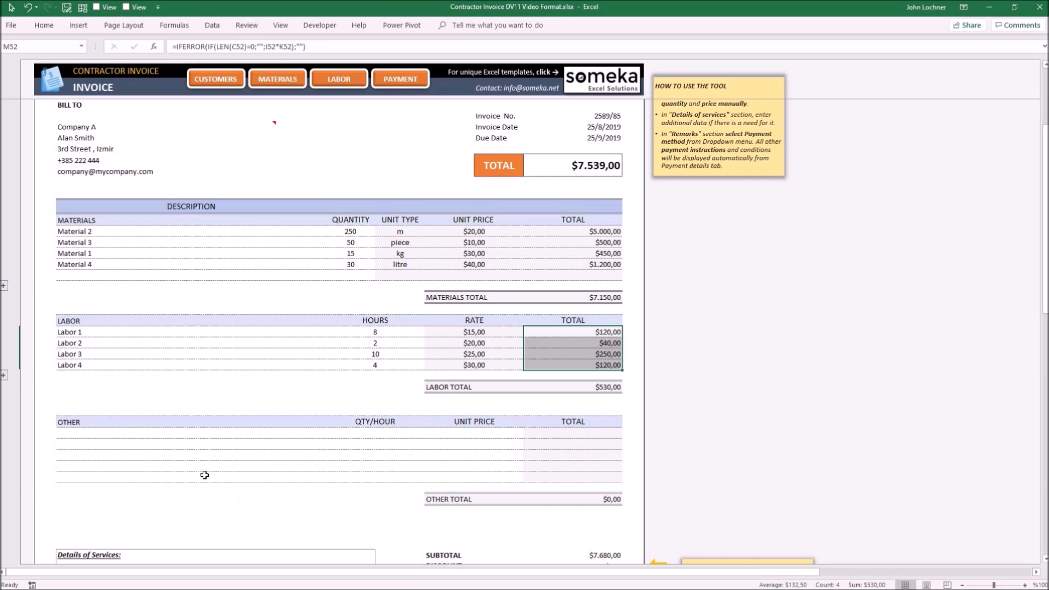
mouse_move(176, 434)
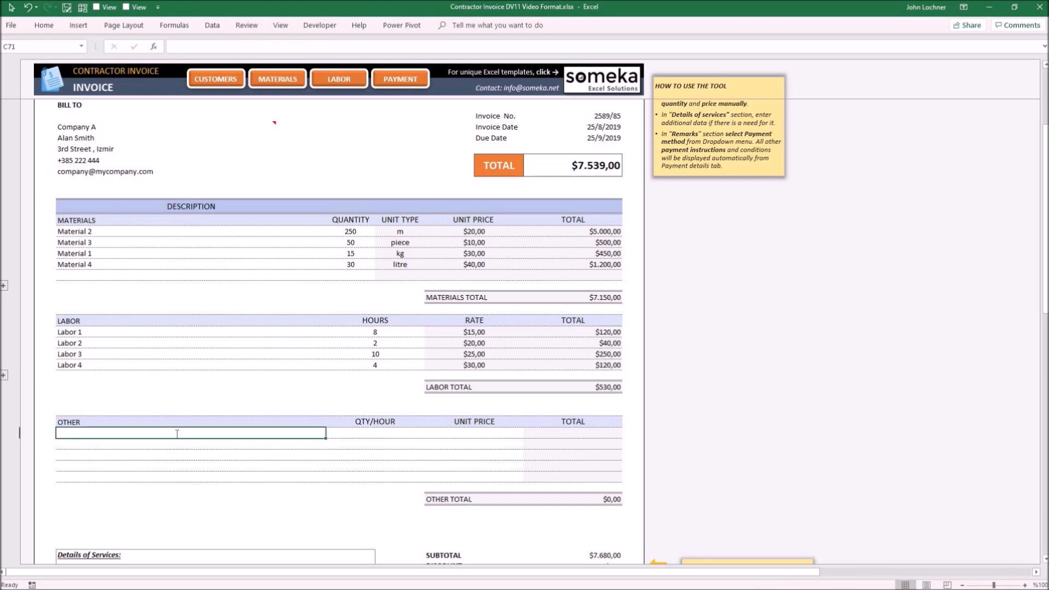
Step: Enter Other work 1 with quantity 5 at unit price 20, then check its total formula
type("Other work 1")
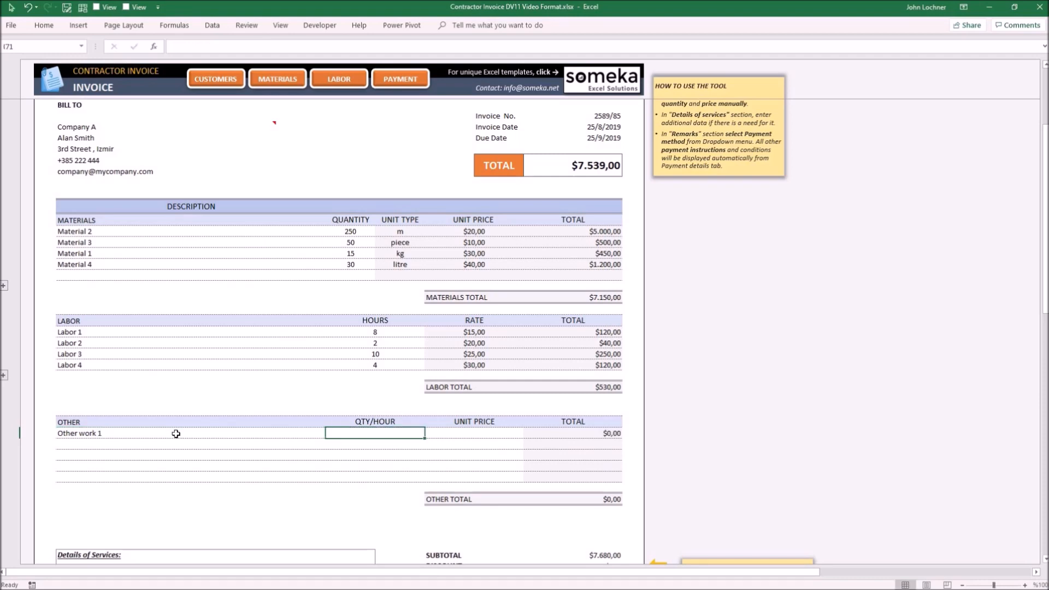
type("5")
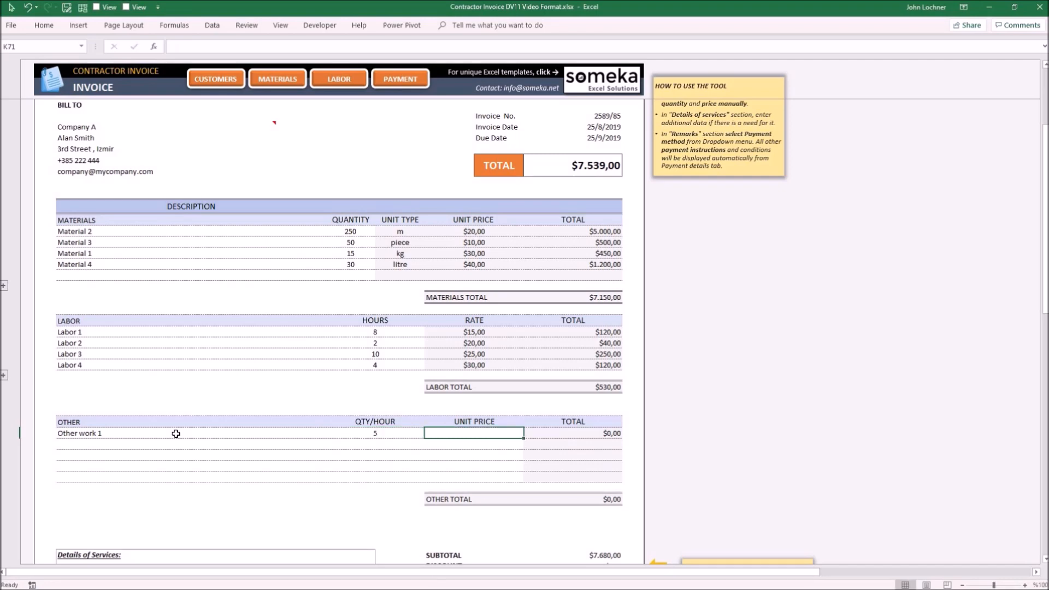
type("20")
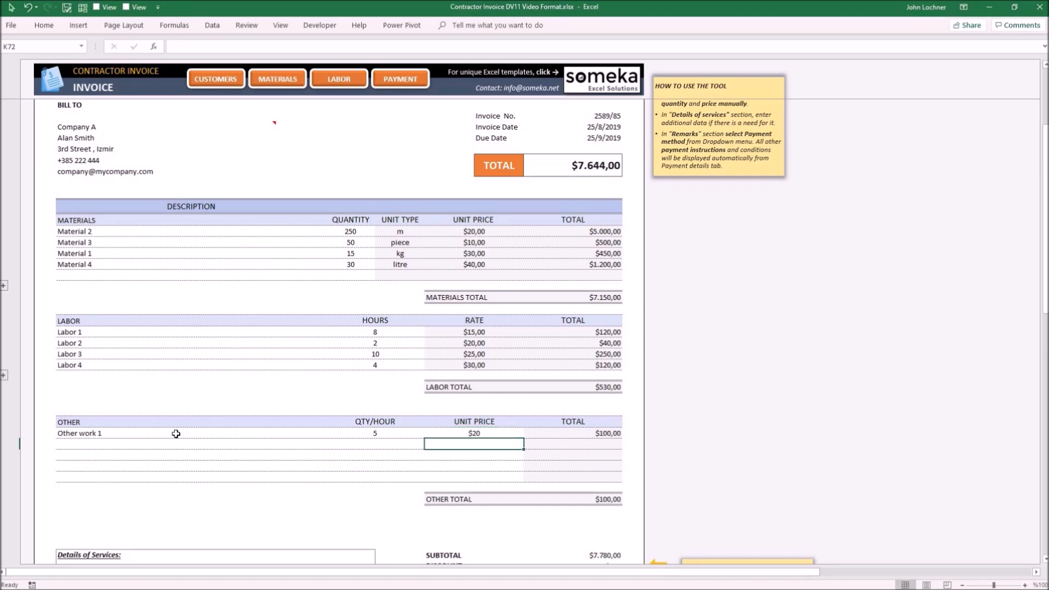
mouse_move(598, 432)
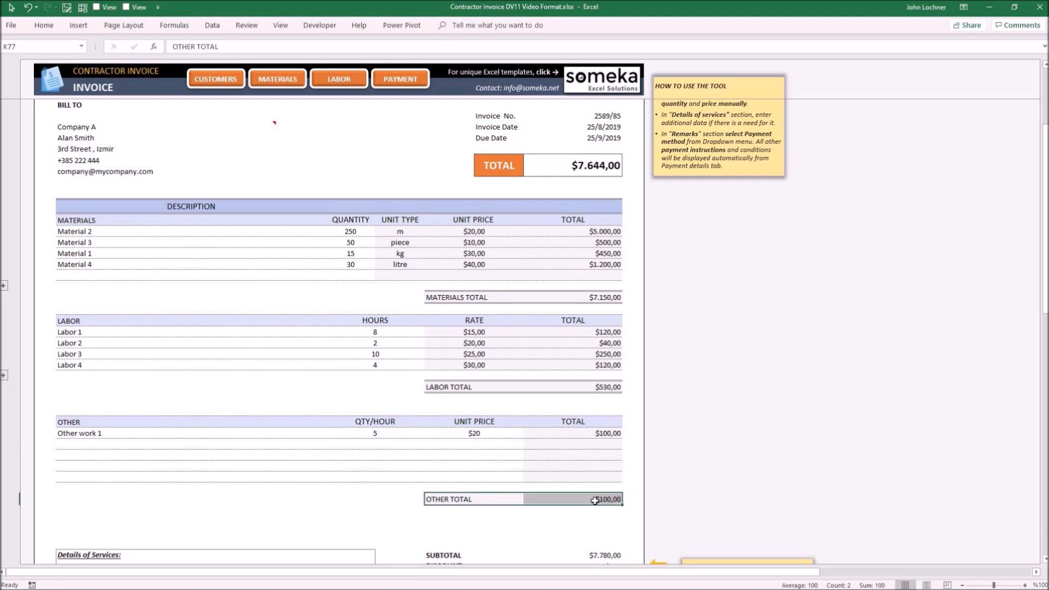
left_click(595, 499)
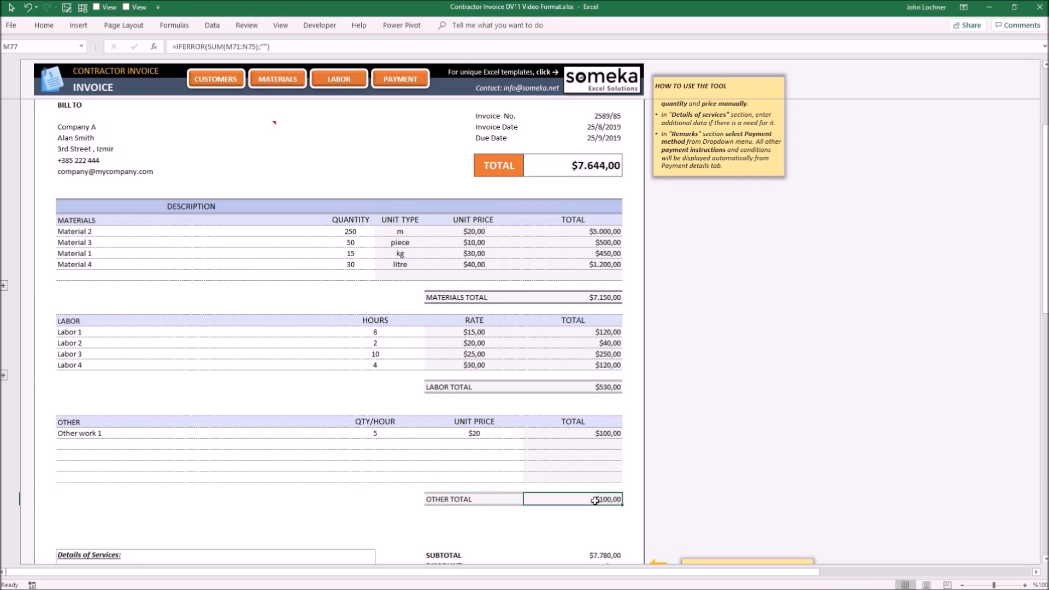
scroll("down", 3)
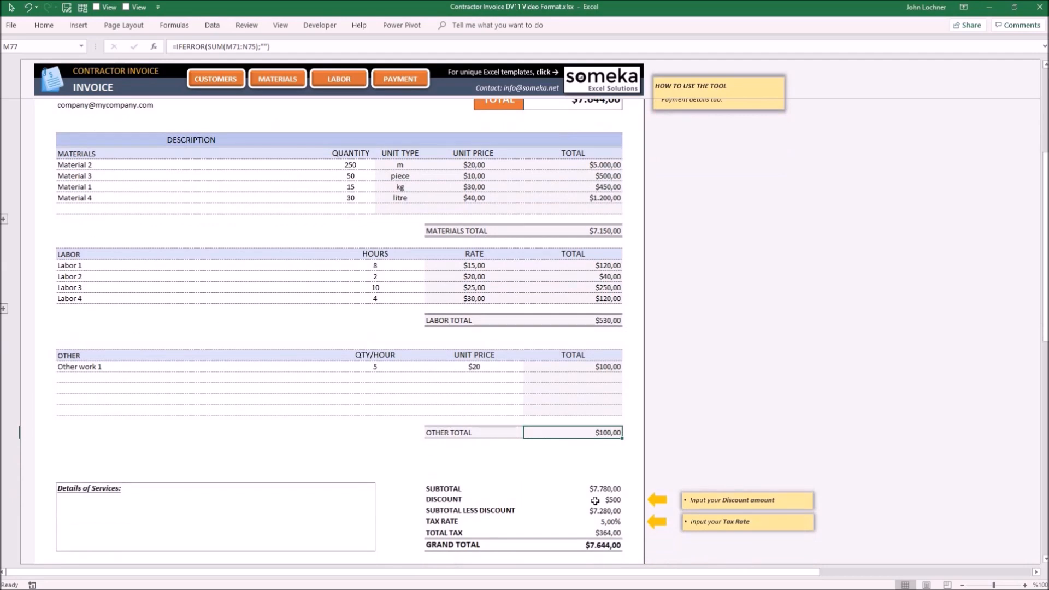
mouse_move(189, 522)
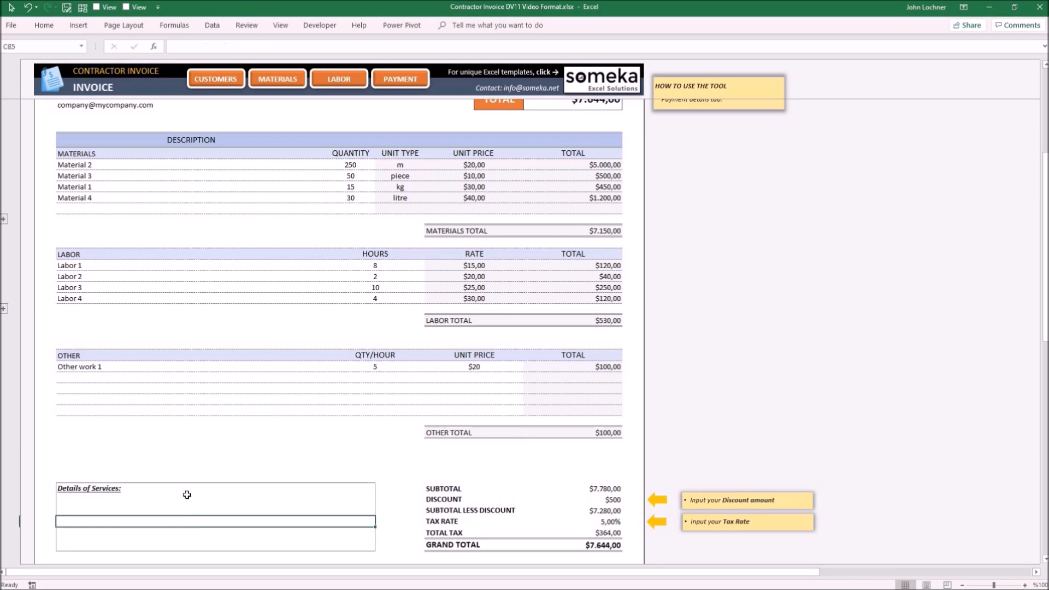
Step: Note under Details of Services that the pipe was fixed and the extra hour is unbilled
type("There w")
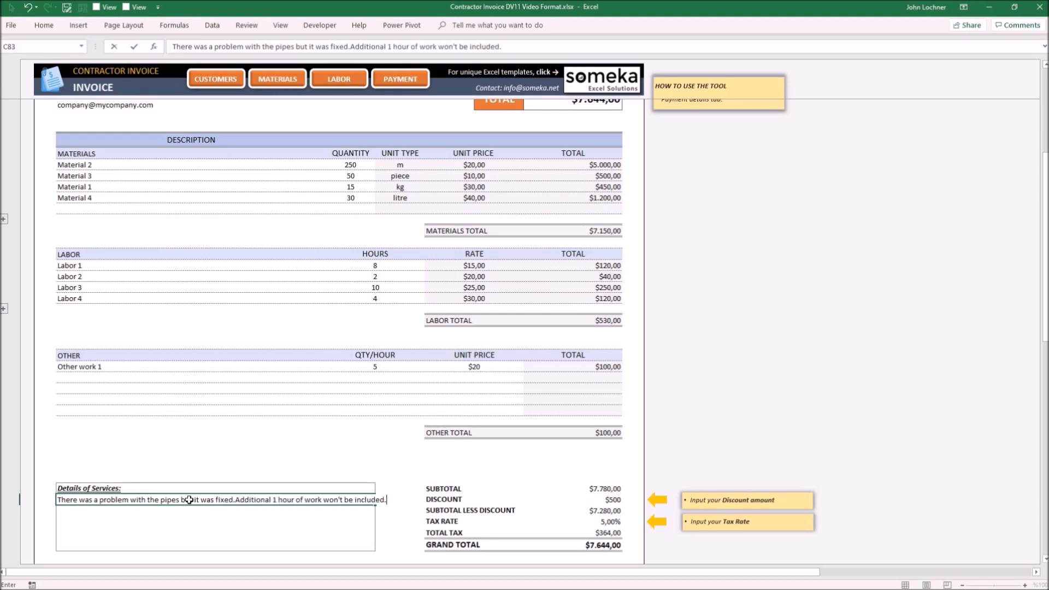
key("Enter")
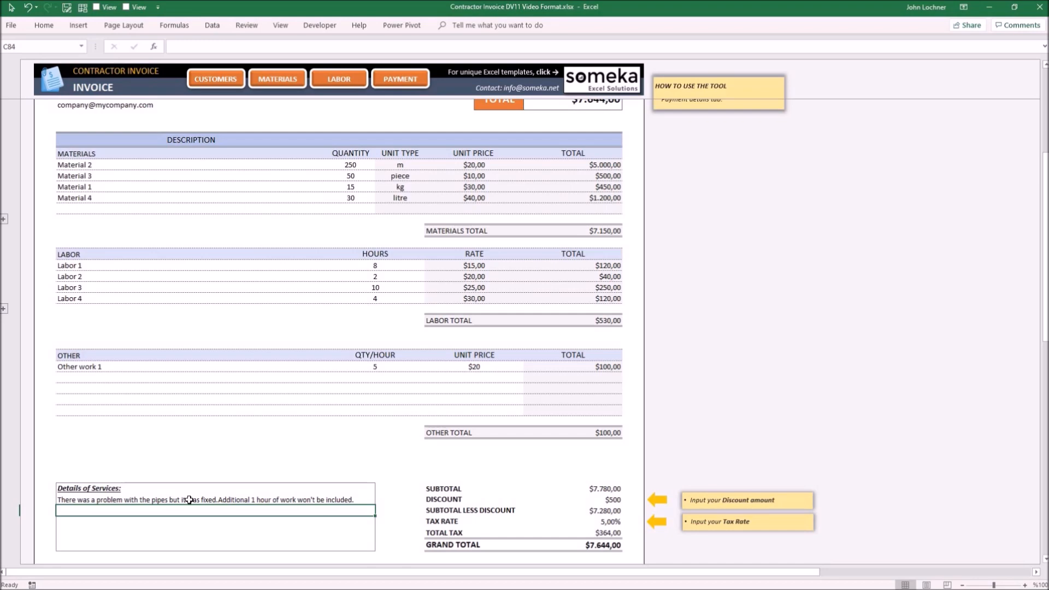
scroll("down", 3)
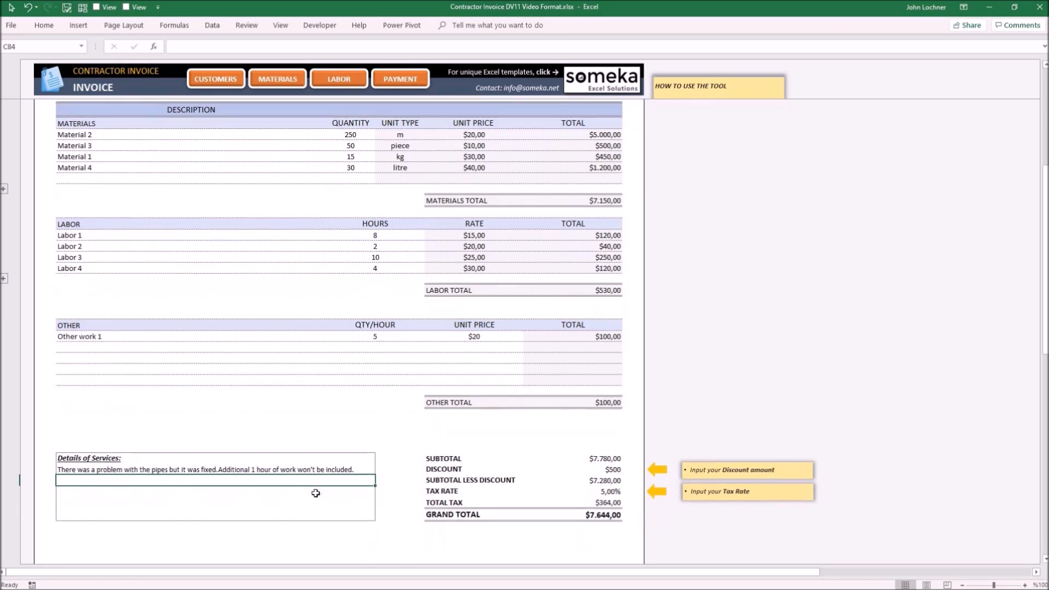
scroll("down", 3)
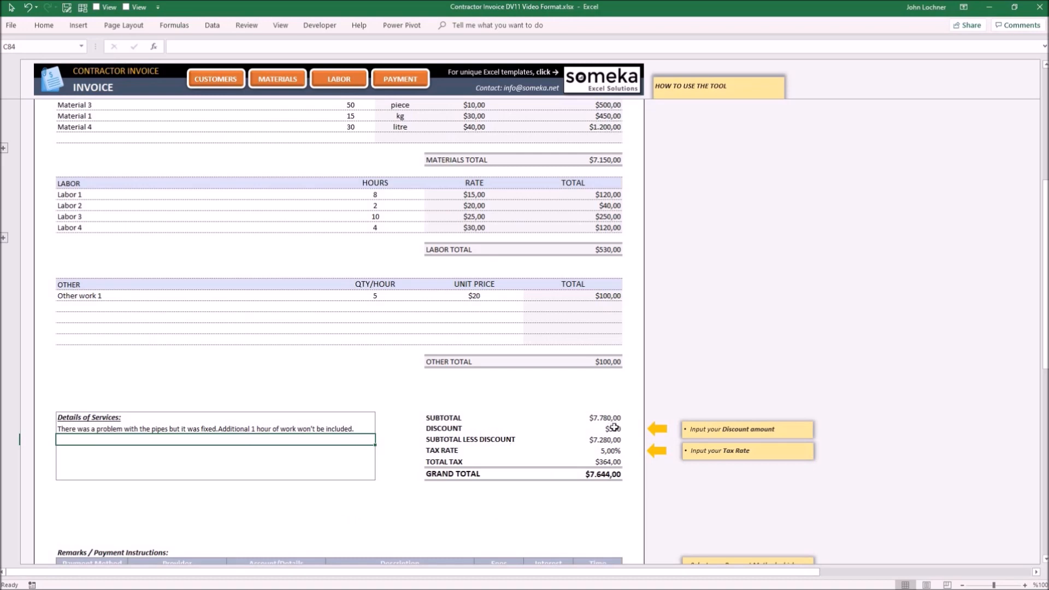
Step: Set the discount to $200 and the tax rate to 12%
type("20")
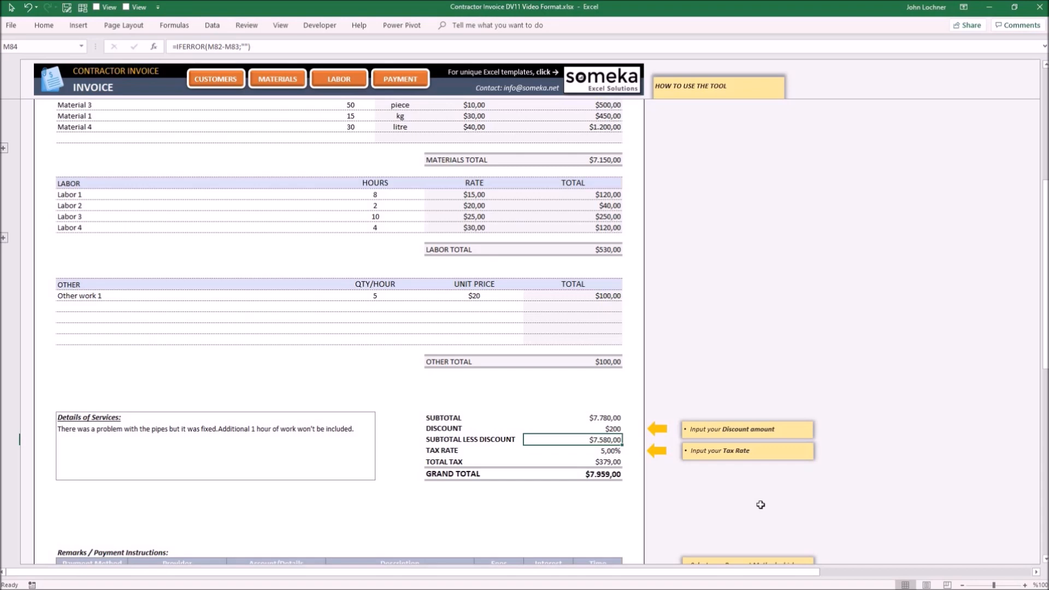
mouse_move(606, 451)
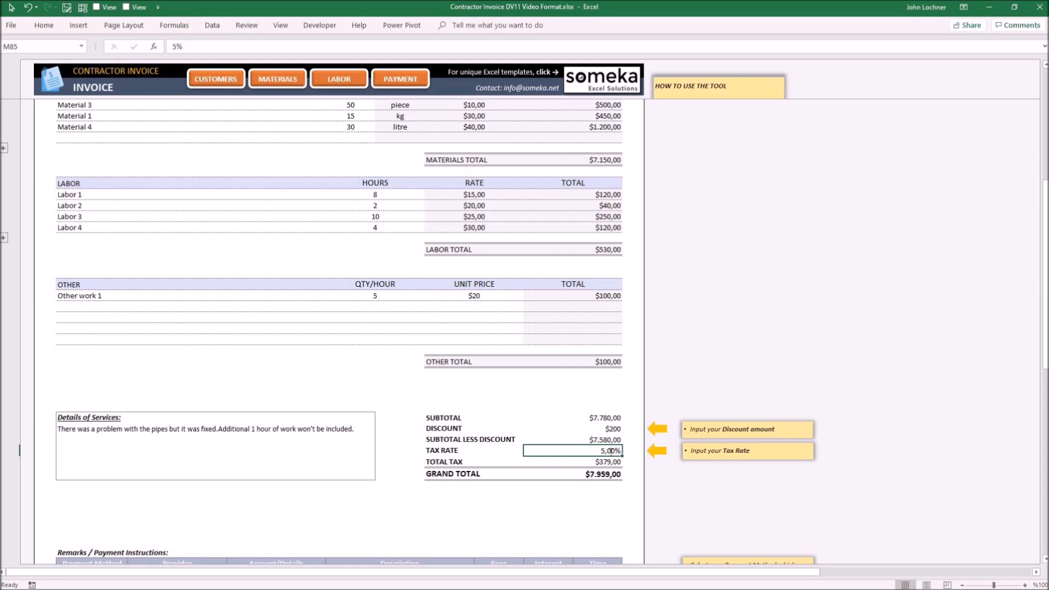
type("12%")
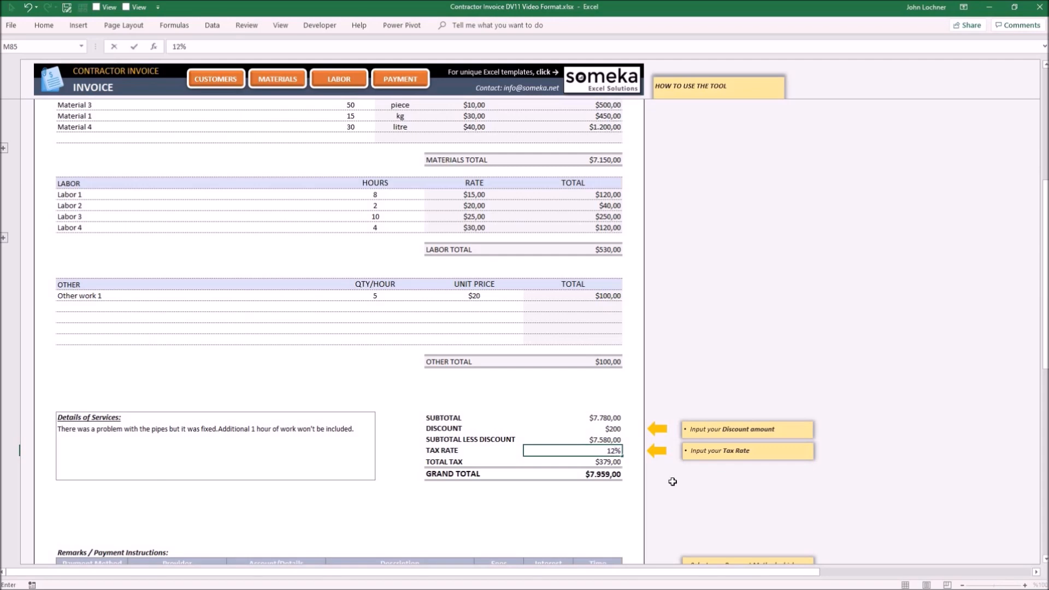
key("Enter")
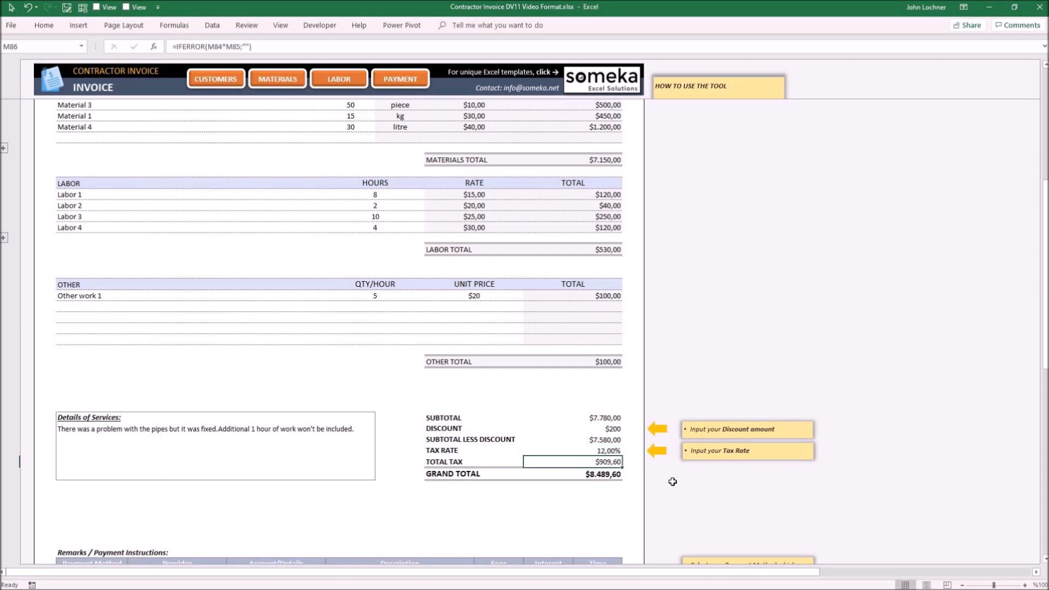
mouse_move(671, 482)
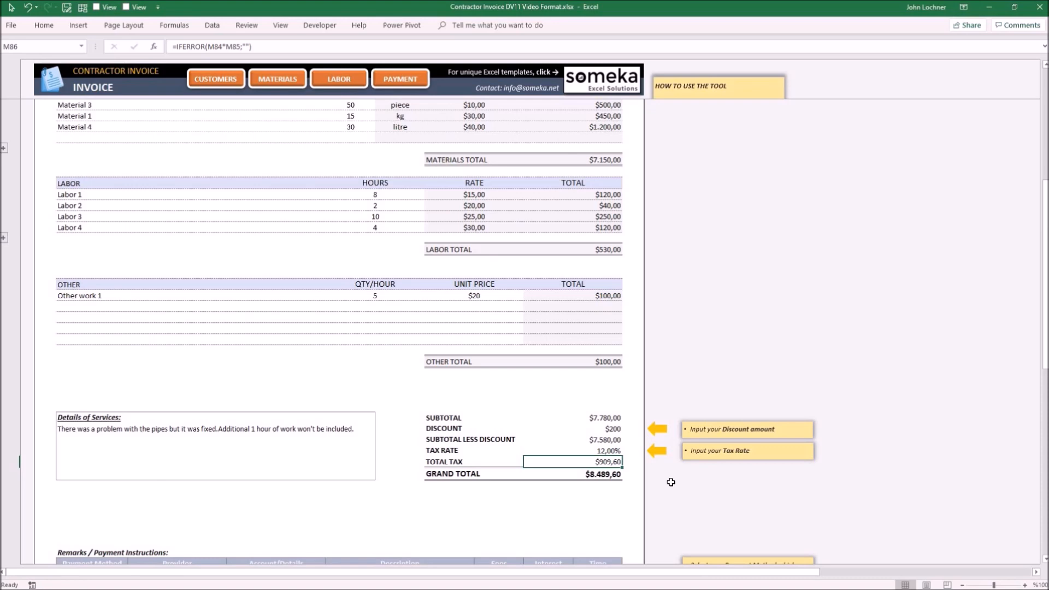
scroll("down", 3)
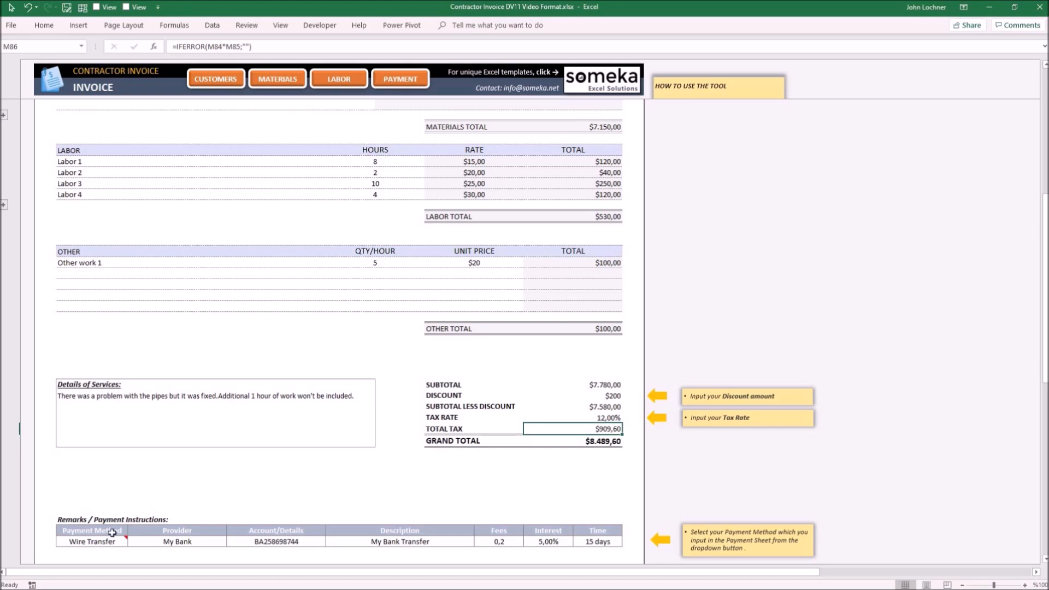
left_click(93, 541)
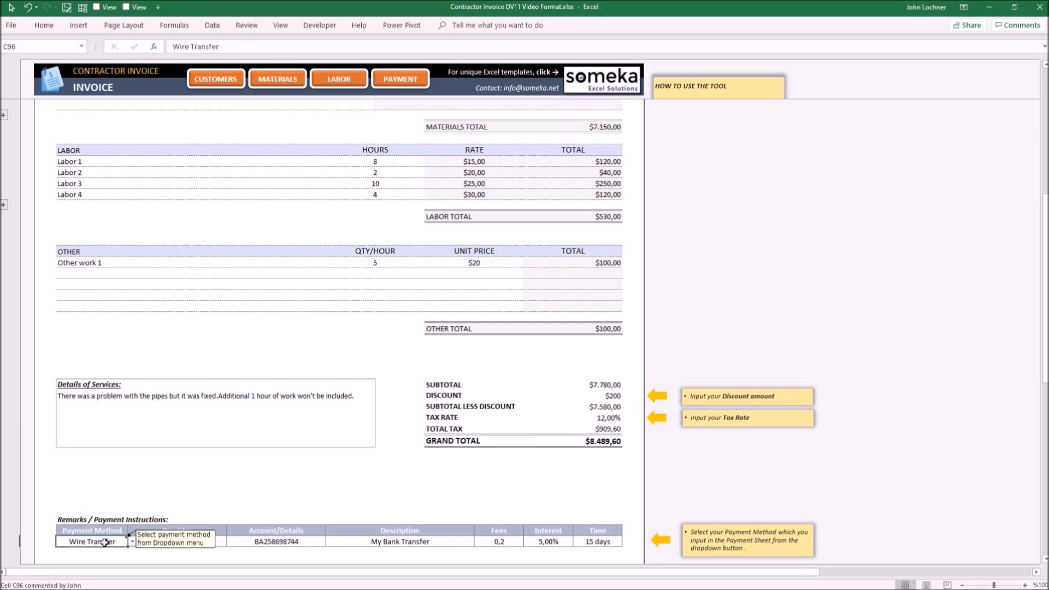
left_click(86, 541)
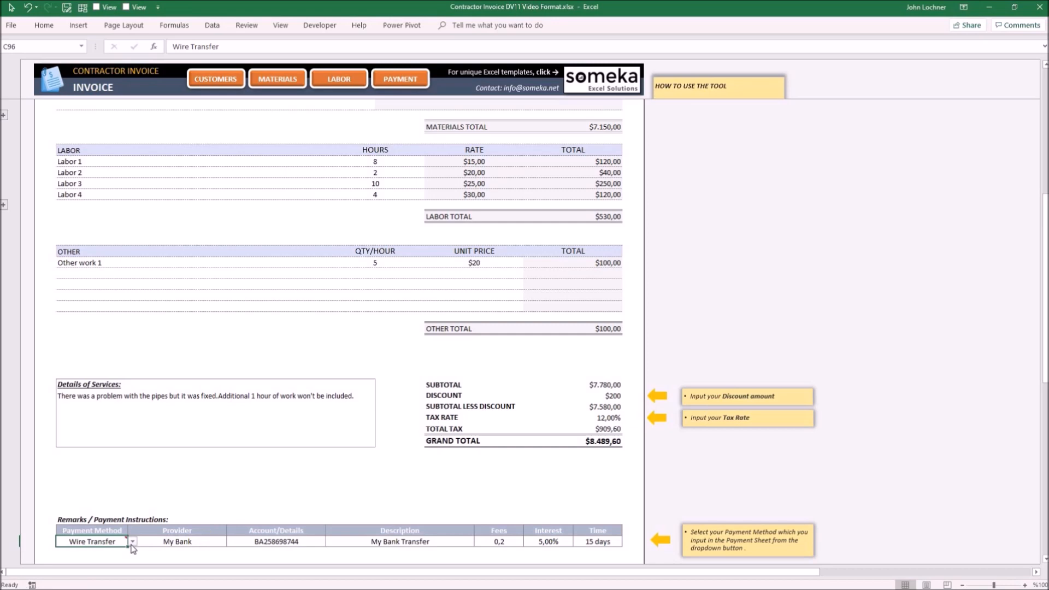
left_click(133, 541)
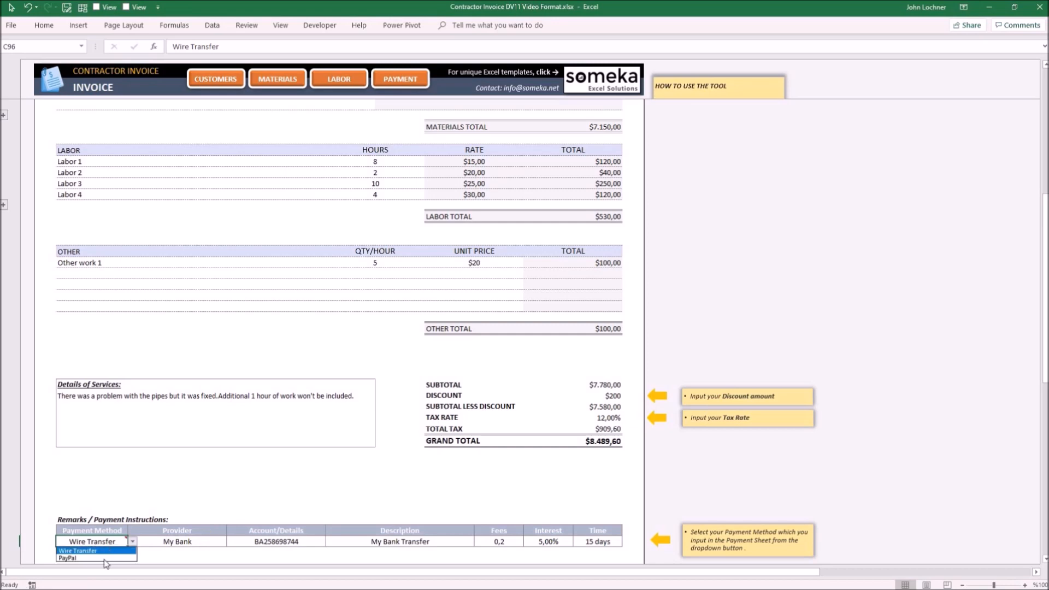
left_click(65, 558)
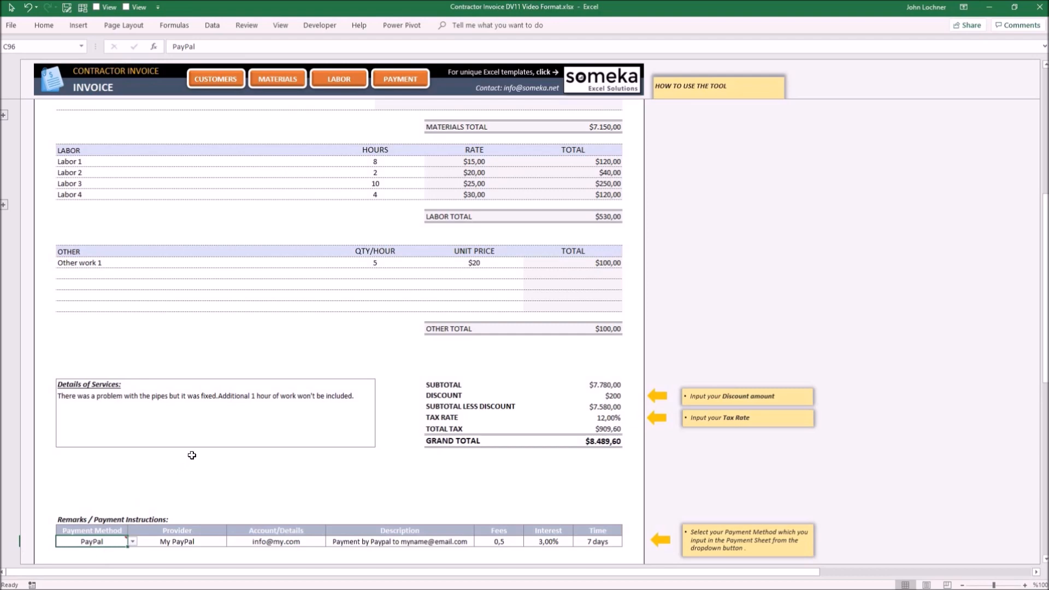
scroll("down", 3)
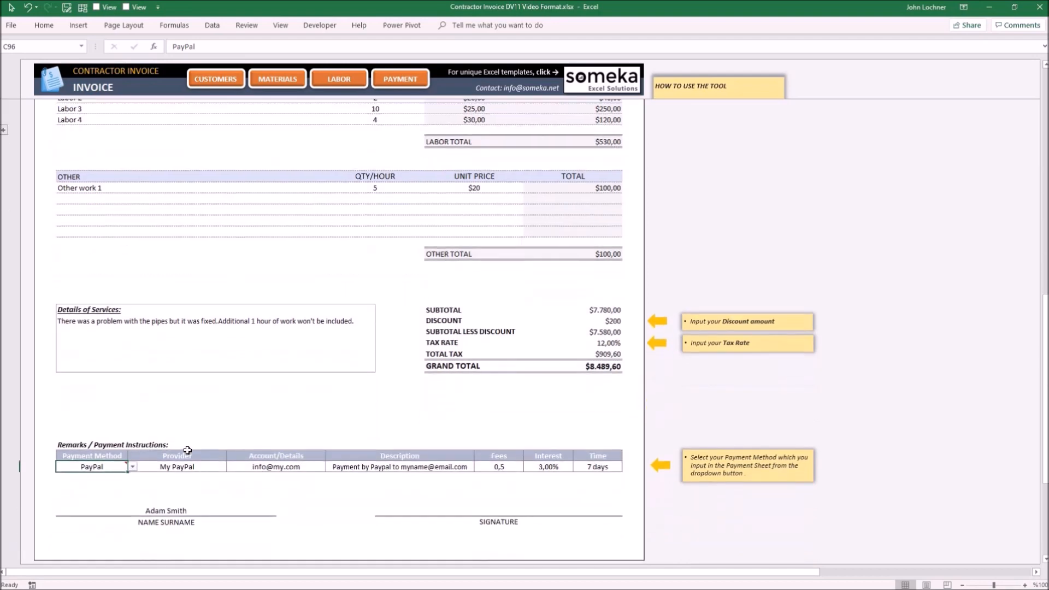